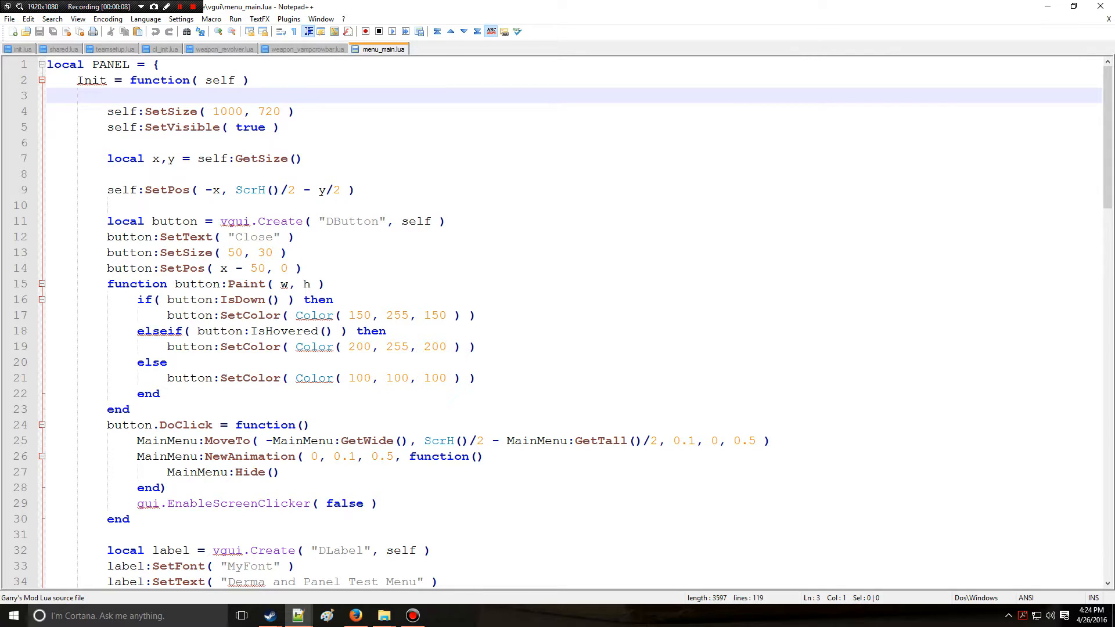
Switch from the menu panel script to the gamemode's init.lua
{"action": "left_click", "coordinate": [25, 49]}
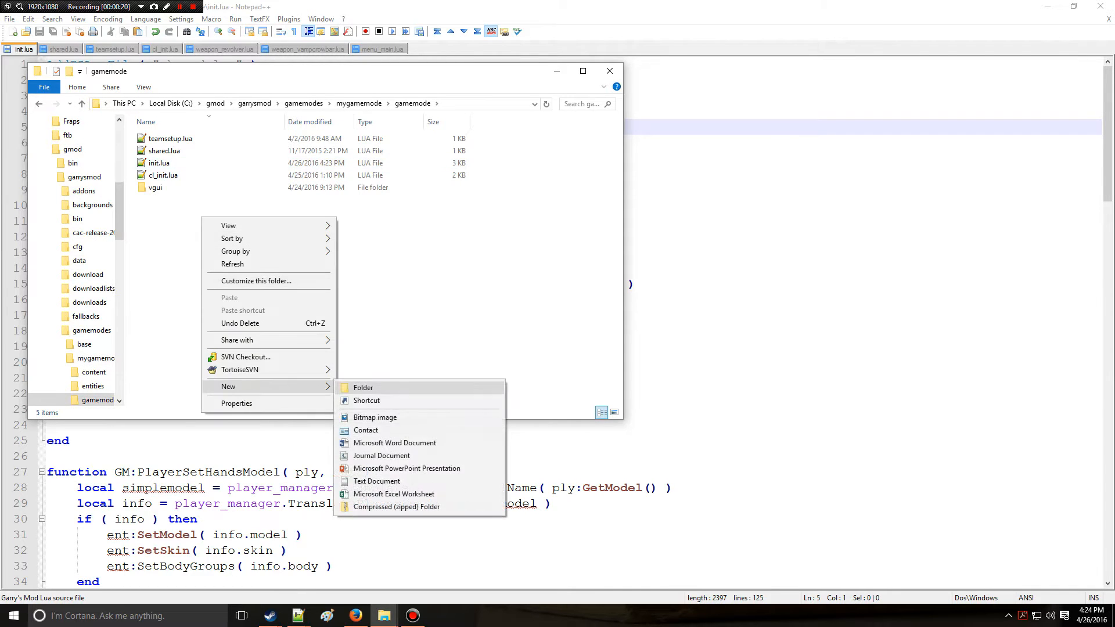
Create a new text document named playerstats.lua in the gamemode folder and open it for editing
{"action": "left_click", "coordinate": [376, 481]}
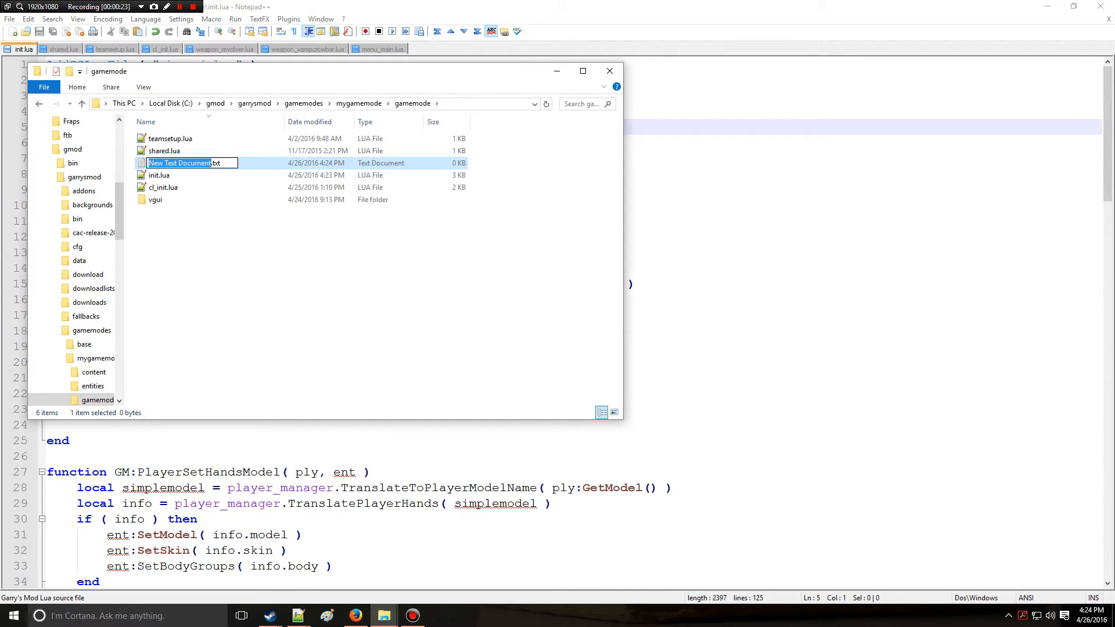
{"action": "type", "text": "playerstats.lua"}
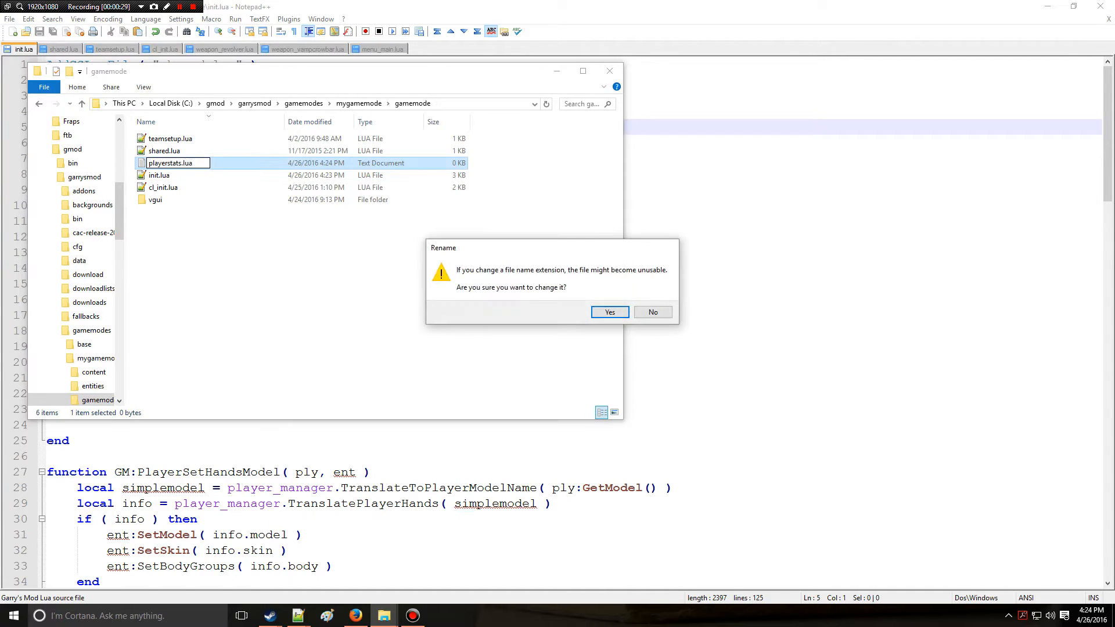
{"action": "left_click", "coordinate": [608, 313]}
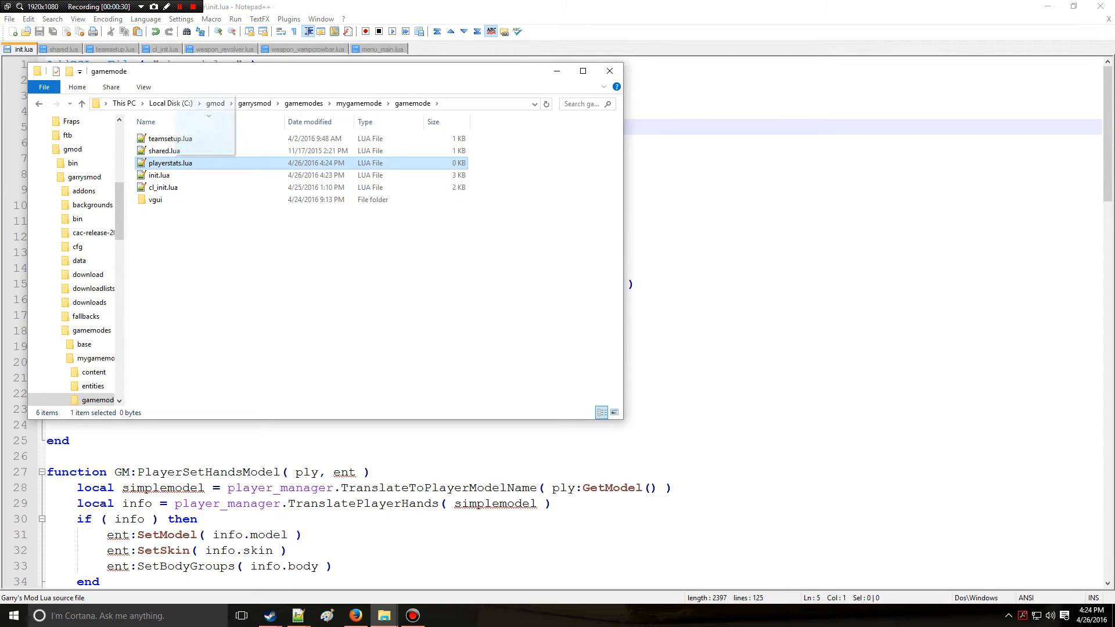
{"action": "double_click", "coordinate": [170, 162]}
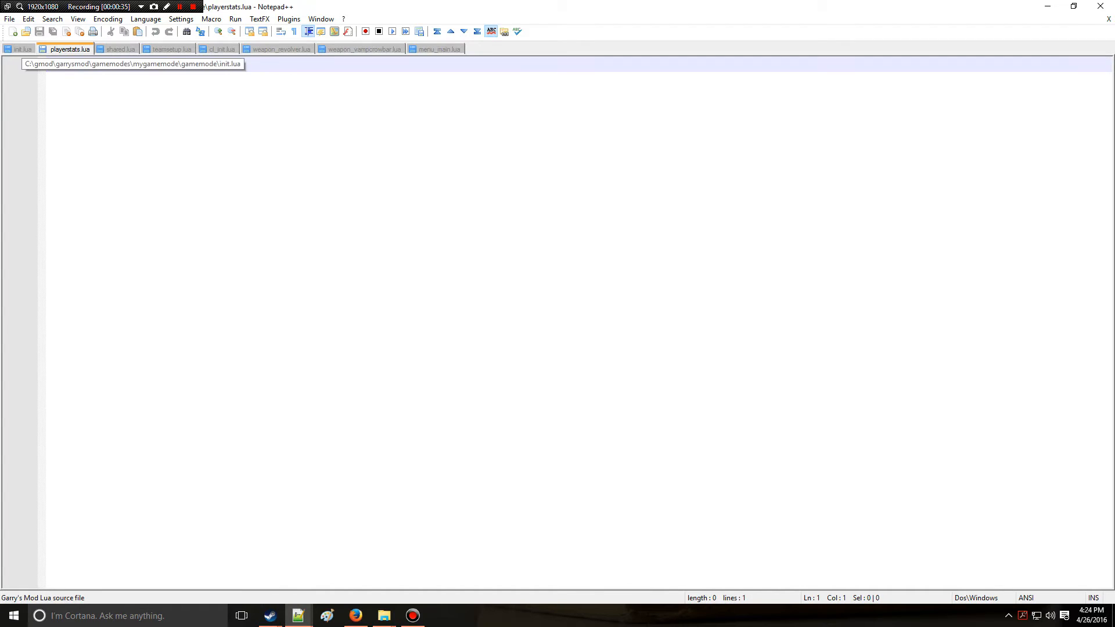
Add AddCSLuaFile( "playerstats.lua" ) and include( "playerstats.lua" ) to init.lua, then return to playerstats.lua
{"action": "left_click", "coordinate": [23, 48]}
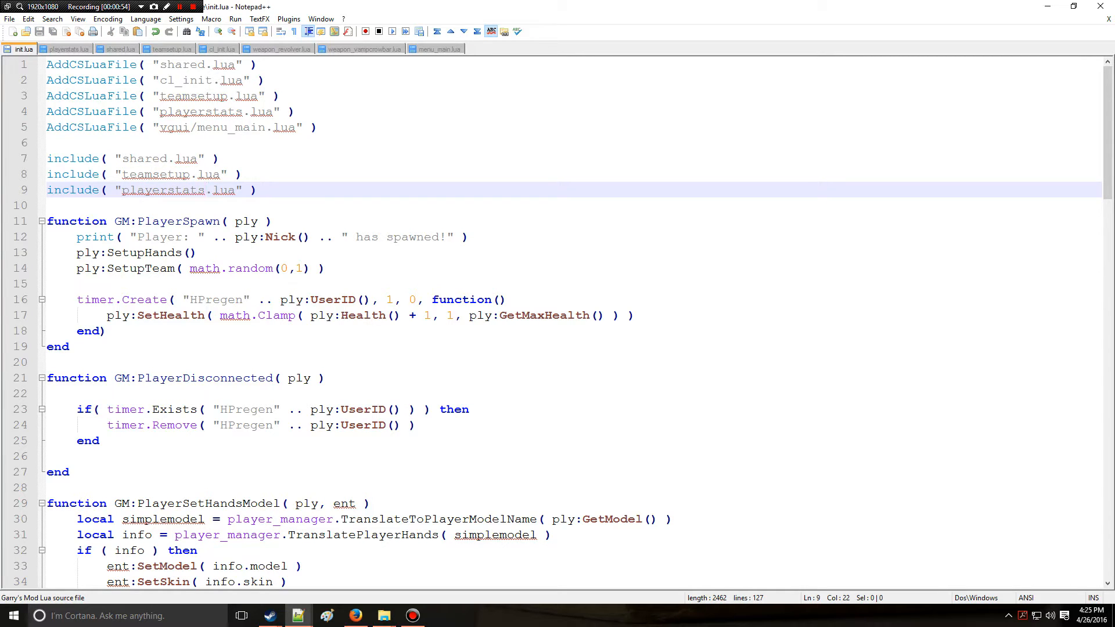
{"action": "left_click", "coordinate": [64, 49]}
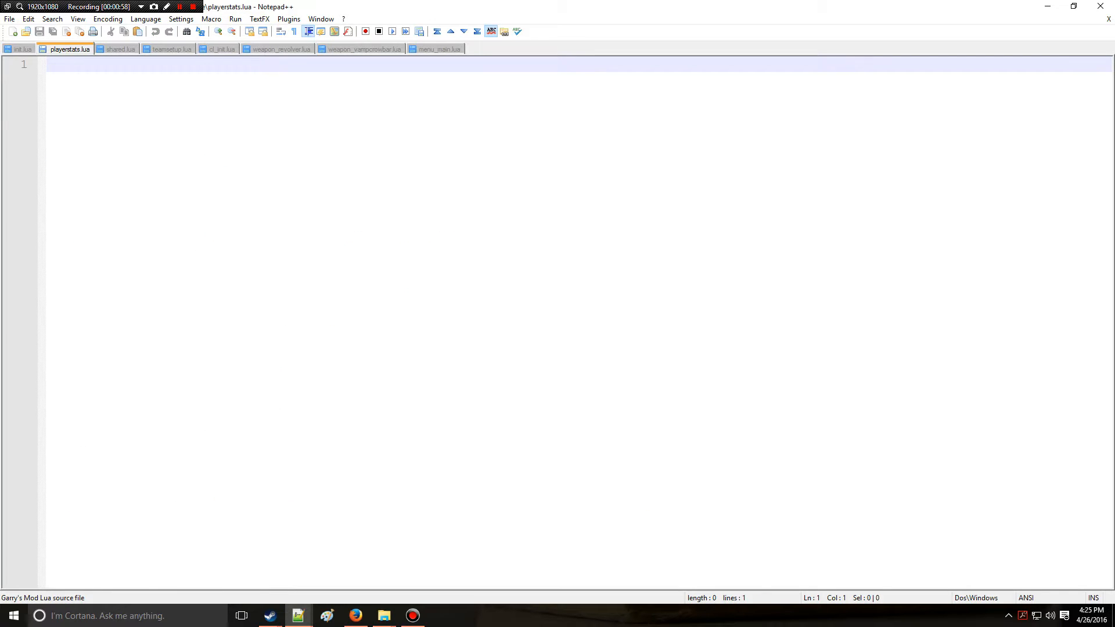
Begin playerstats.lua with local ply = FindMetaTable( "Player" )
{"action": "type", "text": "local ply"}
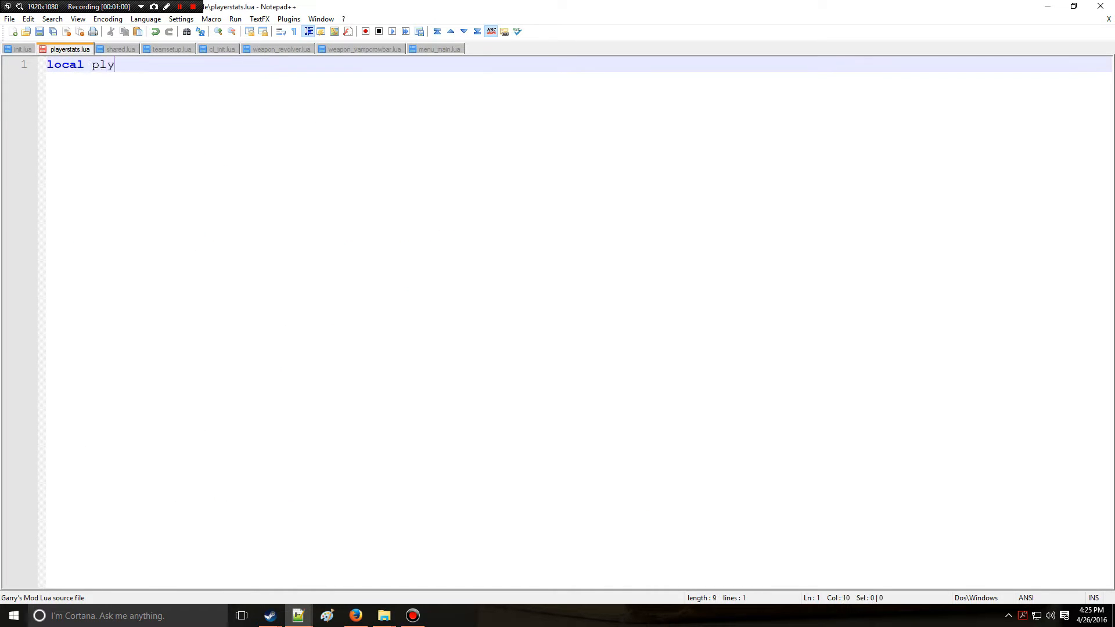
{"action": "type", "text": "= FindMetaTable( \""}
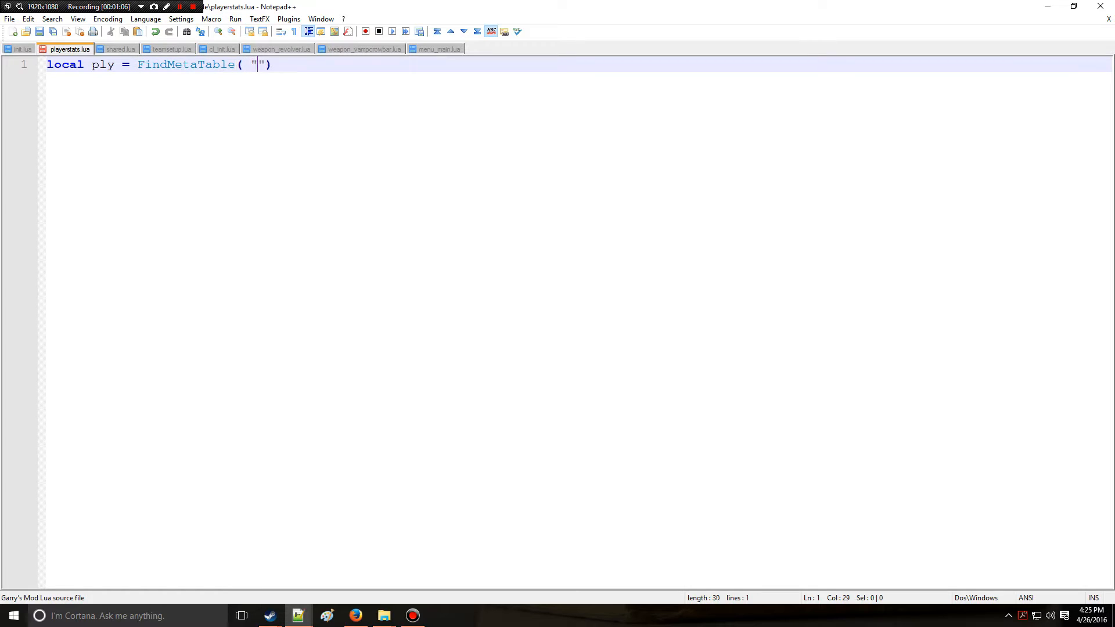
{"action": "type", "text": "Plat"}
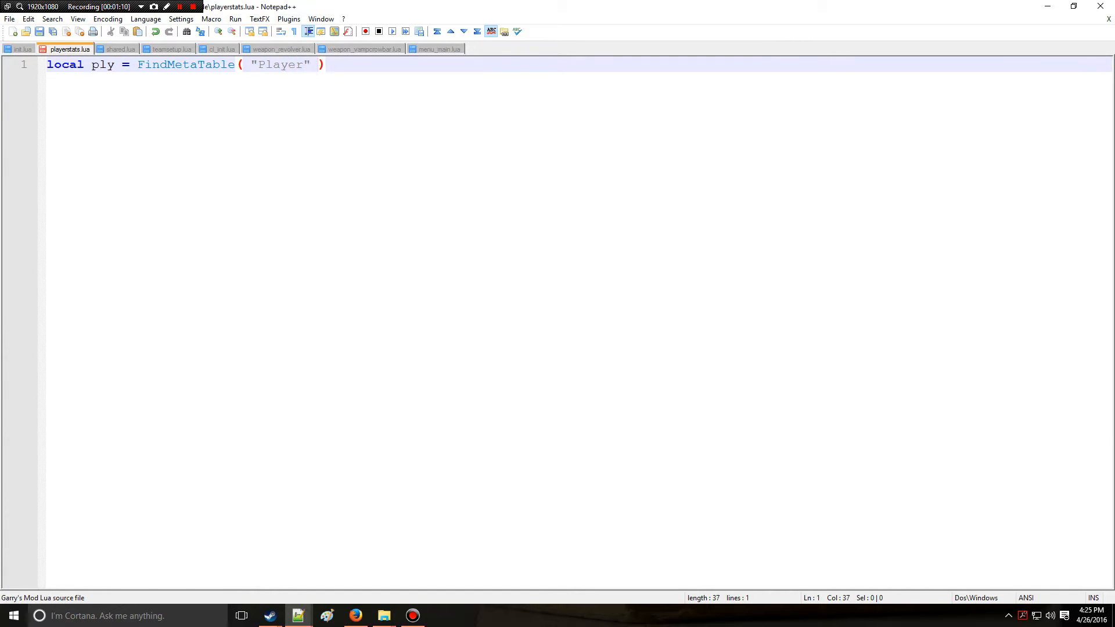
{"action": "key", "text": "Enter"}
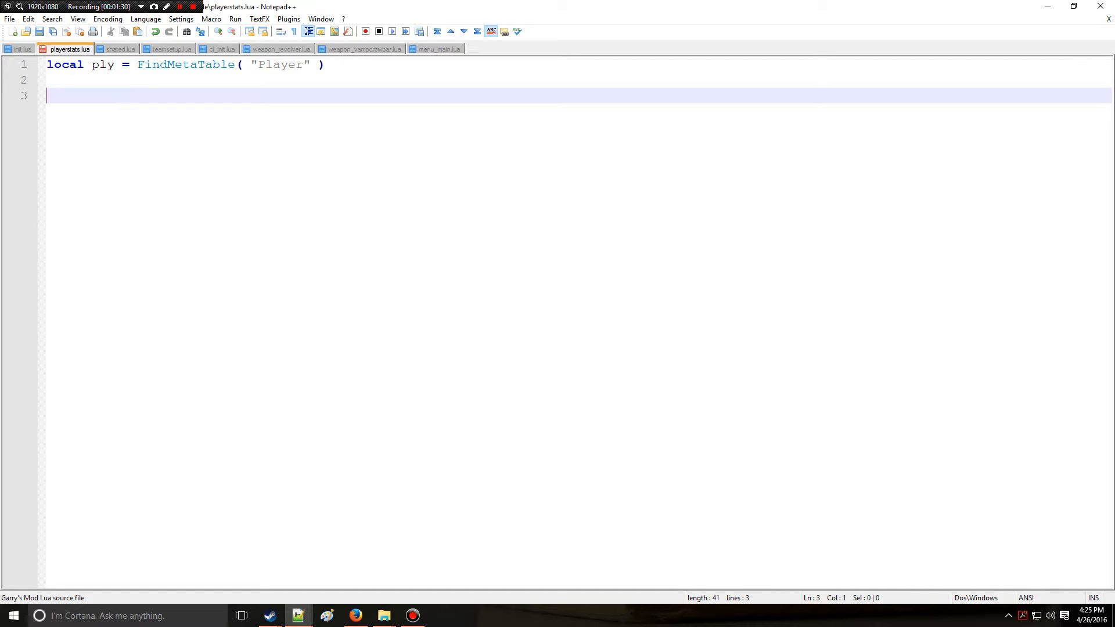
Write the function ply:StatsSave() ... end skeleton and select its name to change it to StatsLoad
{"action": "type", "text": "funct"}
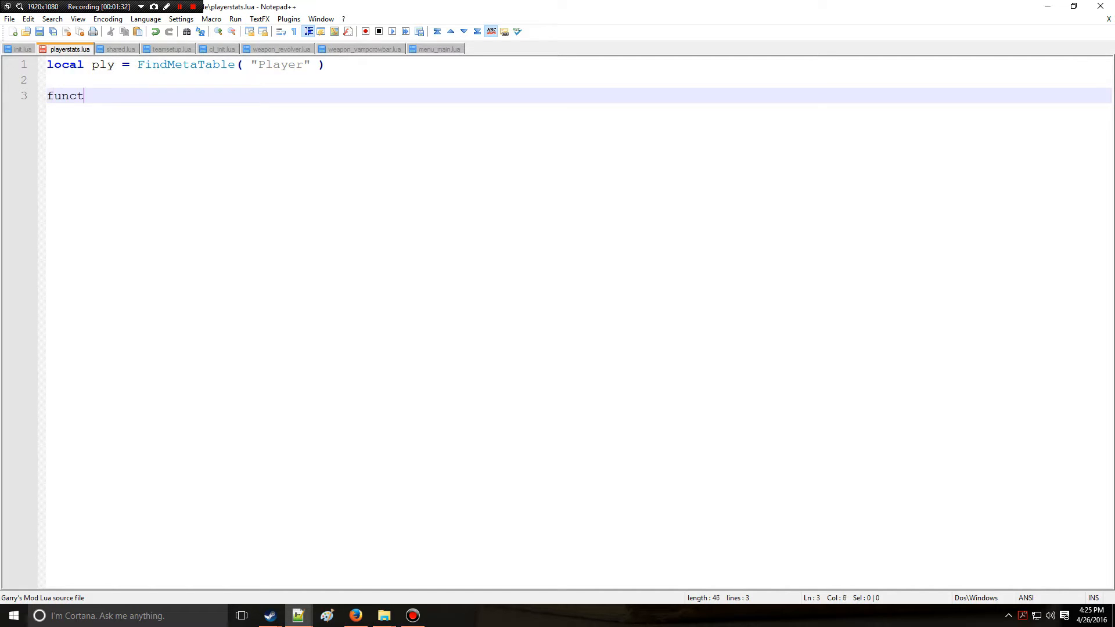
{"action": "type", "text": "ion ply:"}
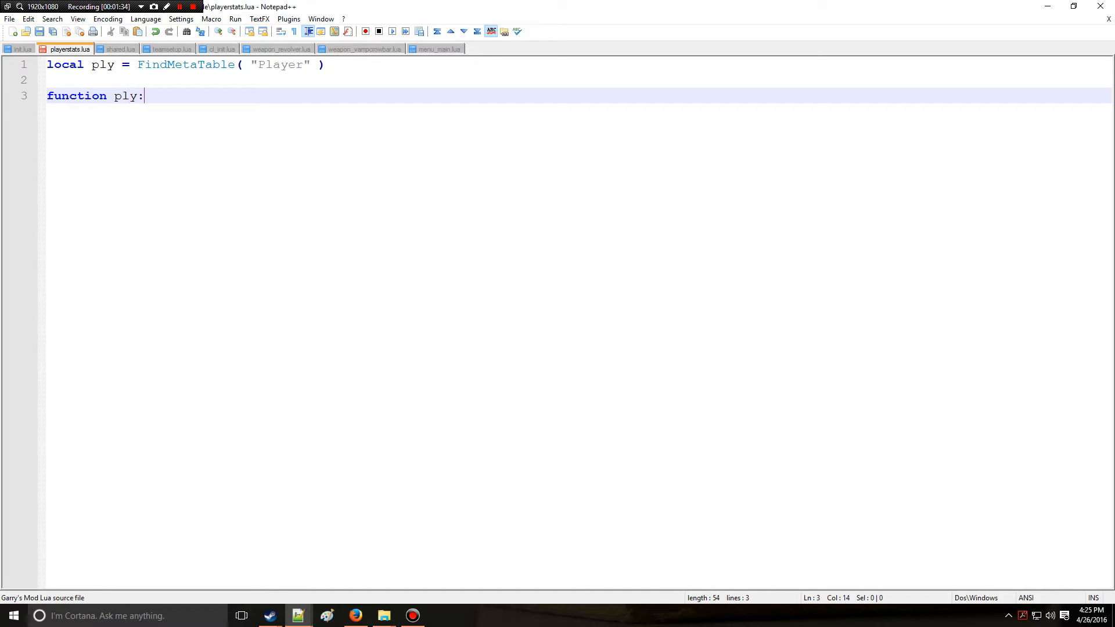
{"action": "type", "text": "Stats"}
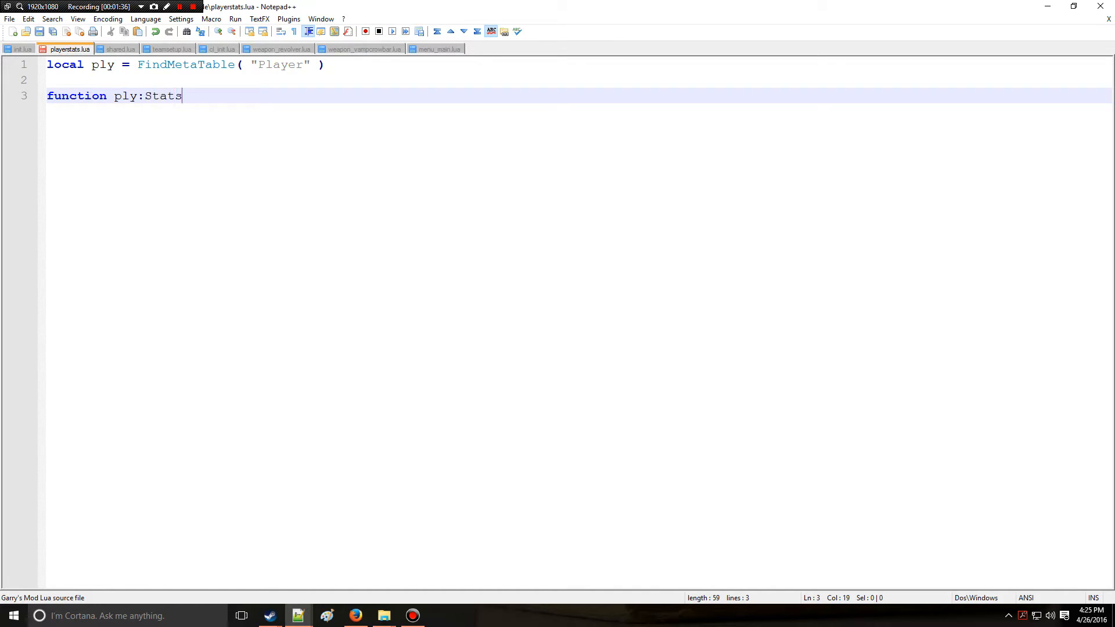
{"action": "type", "text": "Save()"}
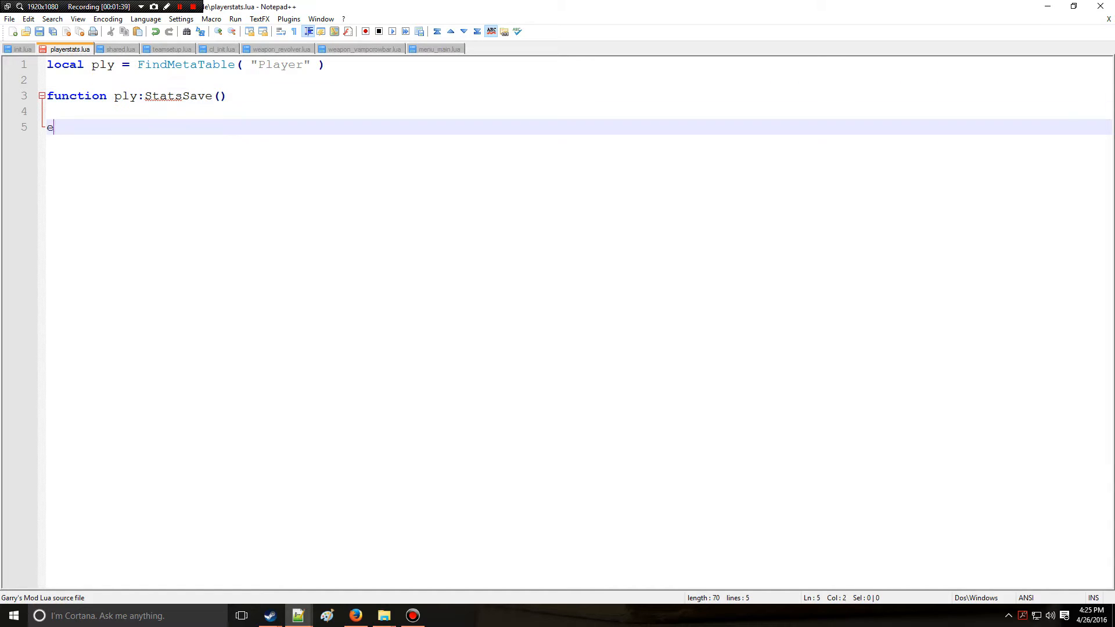
{"action": "type", "text": "nd"}
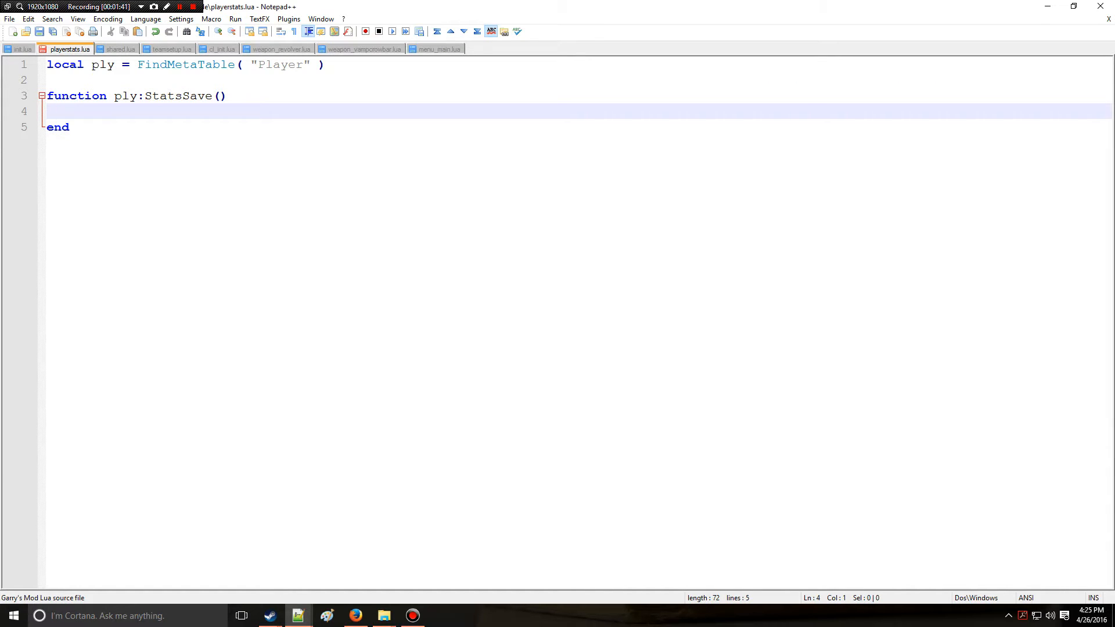
{"action": "double_click", "coordinate": [198, 95]}
{"action": "type", "text": "if ("}
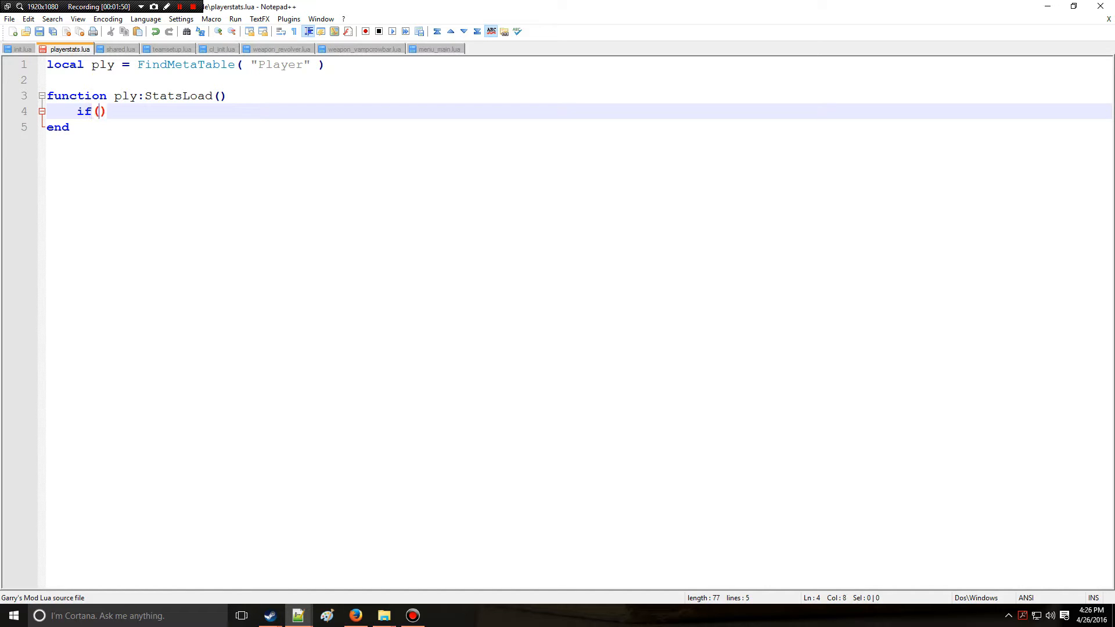
Add the condition if self:GetPData( "Level" ) == nil then inside StatsLoad
{"action": "type", "text": "self:"}
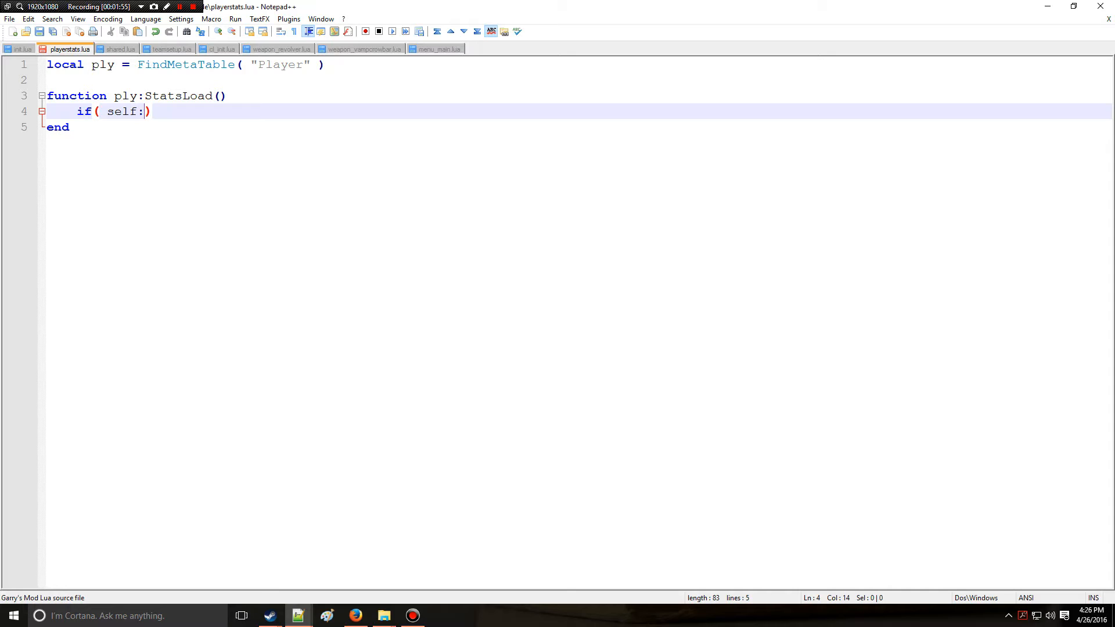
{"action": "type", "text": "Get"}
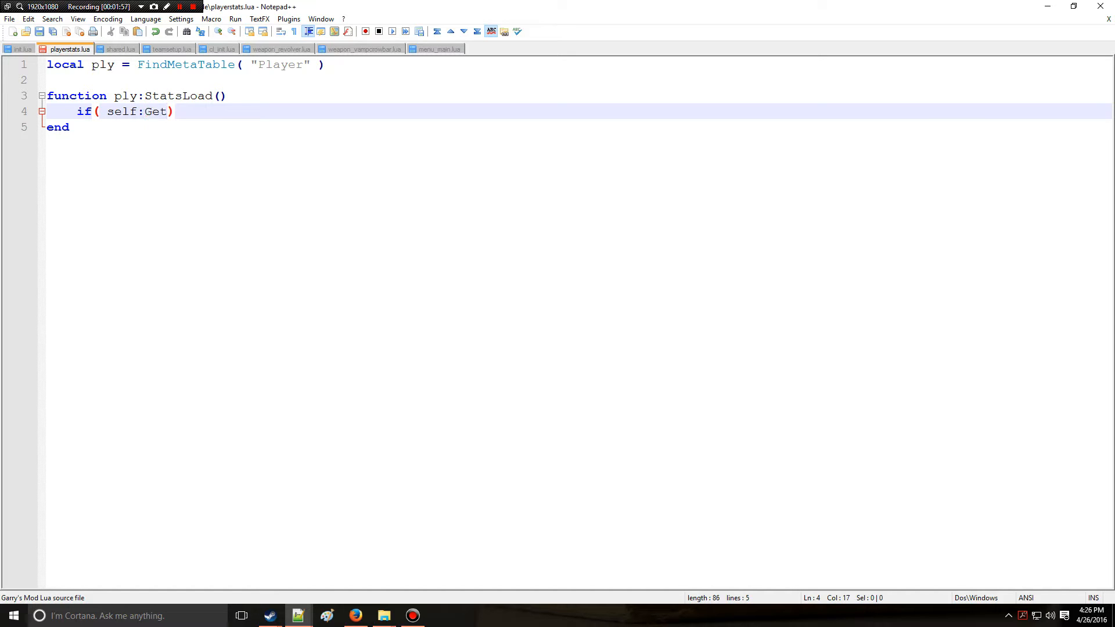
{"action": "type", "text": "PData( \"Le"}
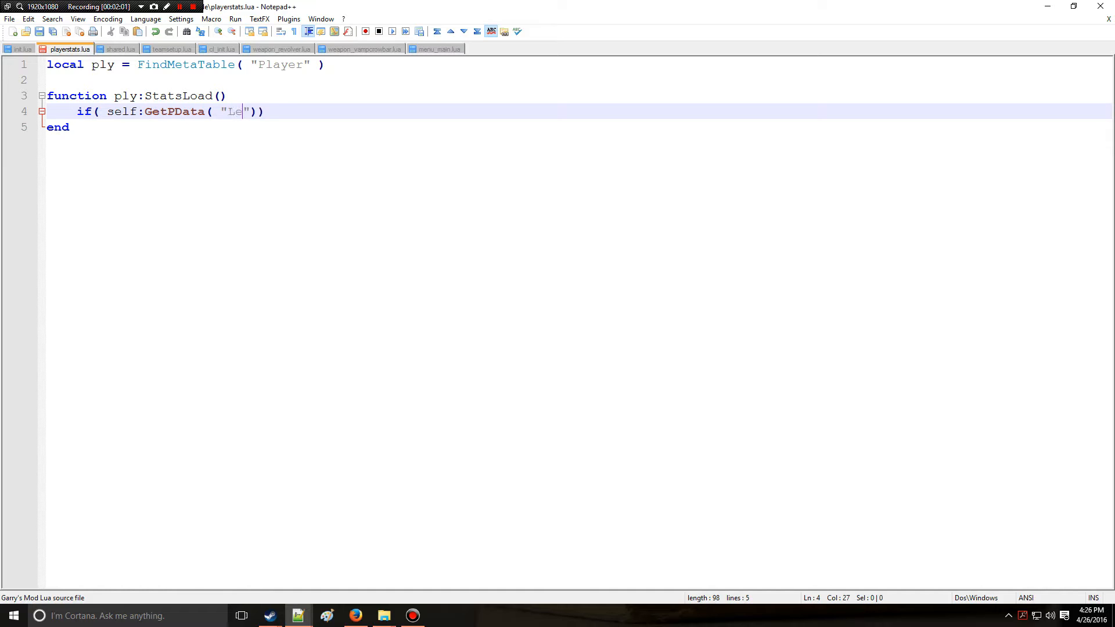
{"action": "type", "text": "vel\" )"}
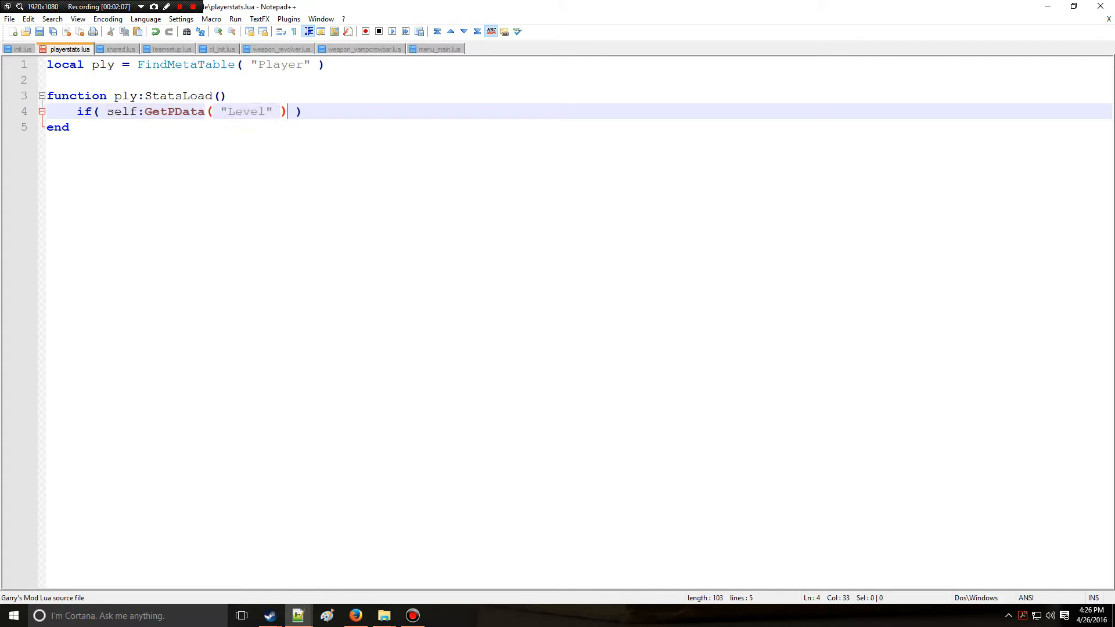
{"action": "type", "text": "=="}
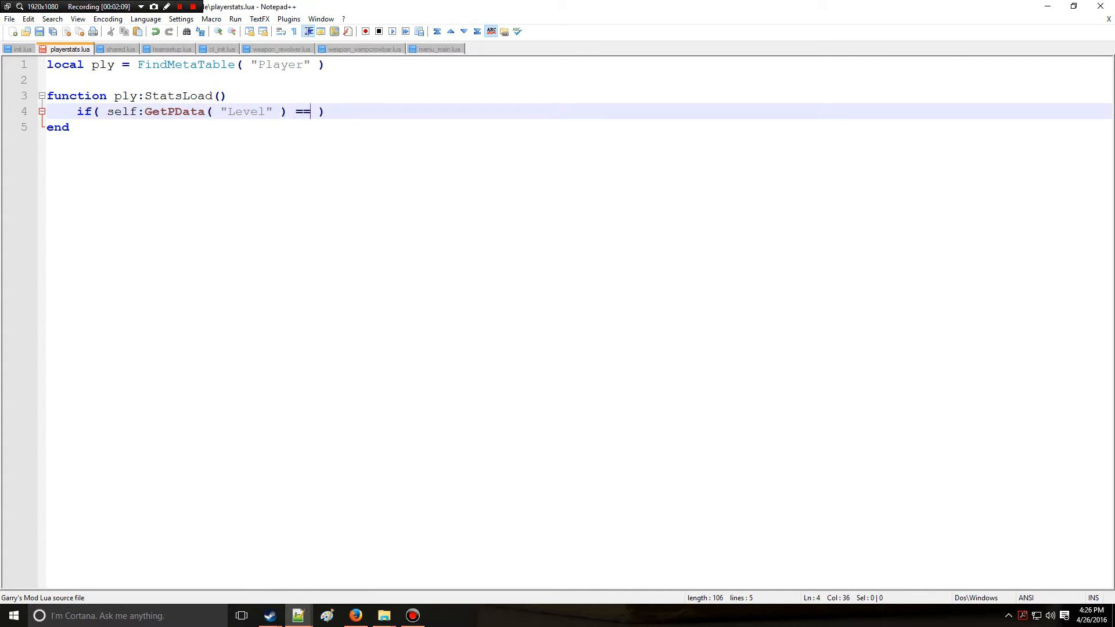
{"action": "type", "text": "nil"}
{"action": "type", "text": "end"}
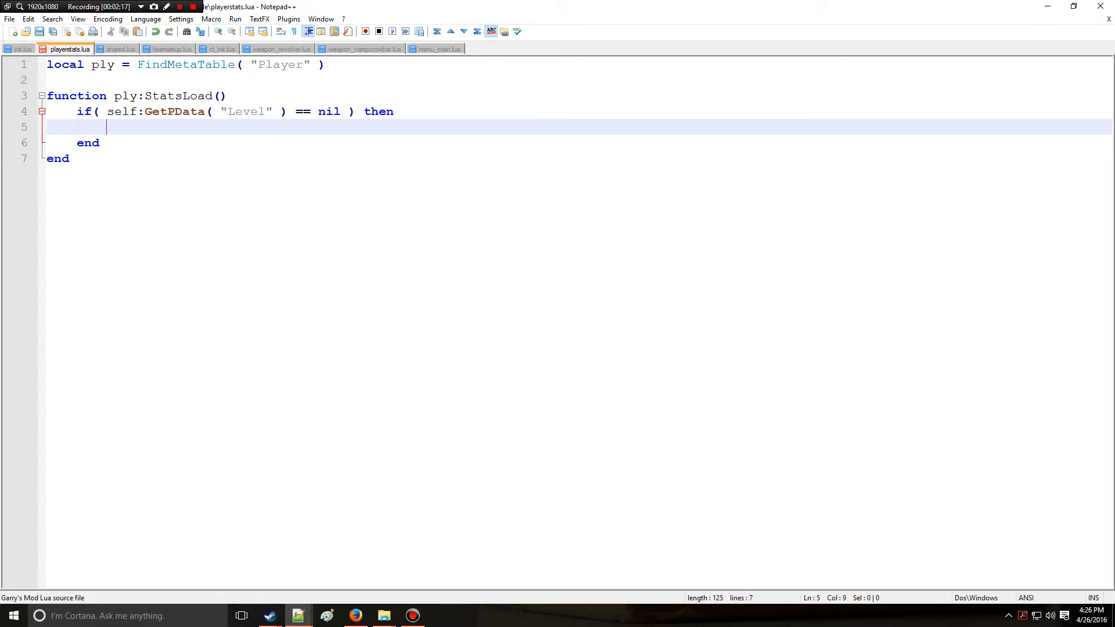
Inside the nil check, default the Level with self:SetPData( "Level", 0 )
{"action": "type", "text": "self:"}
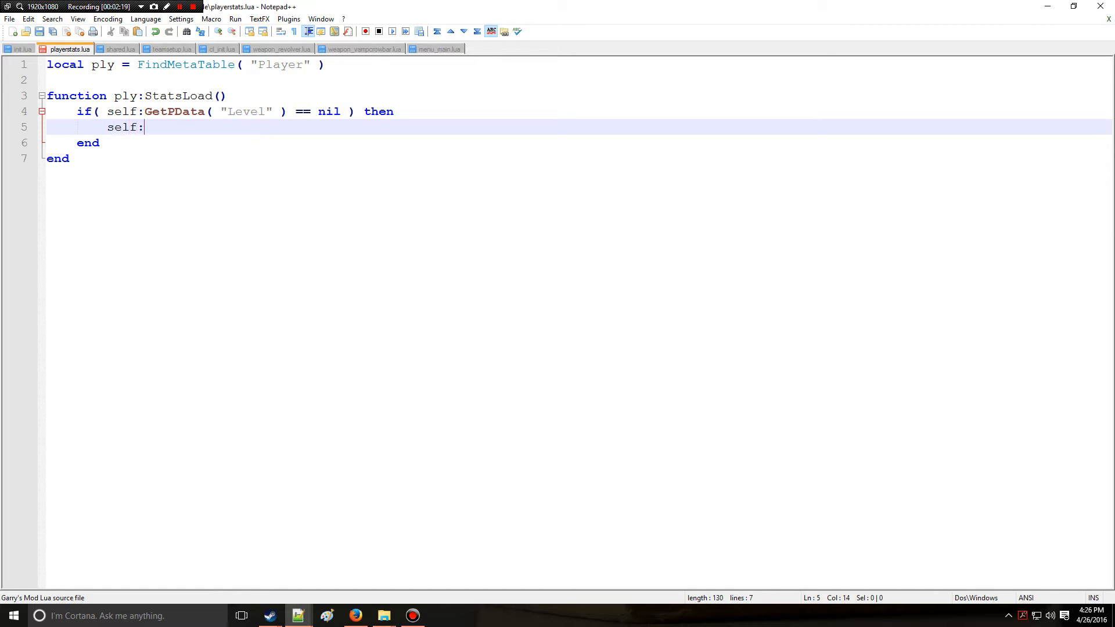
{"action": "type", "text": "SetP"}
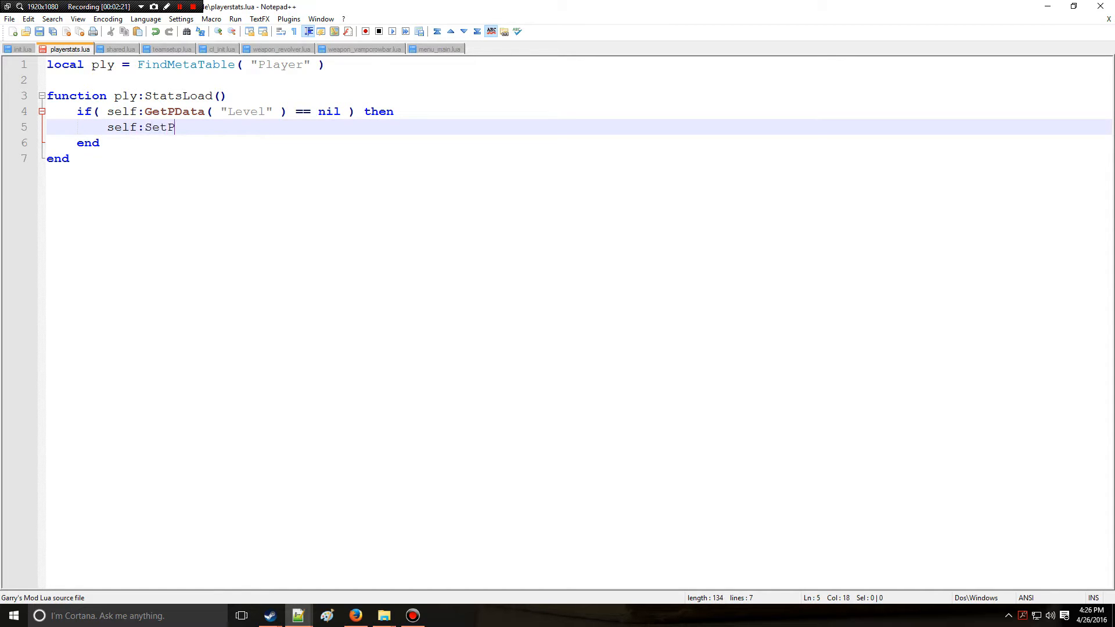
{"action": "type", "text": "Data"}
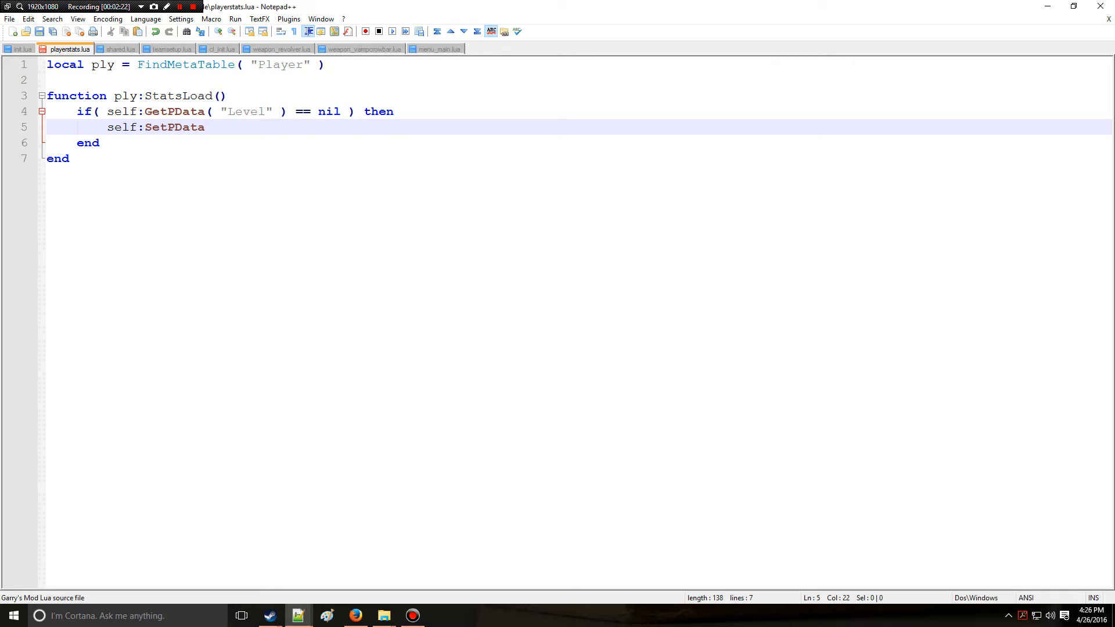
{"action": "double_click", "coordinate": [174, 127]}
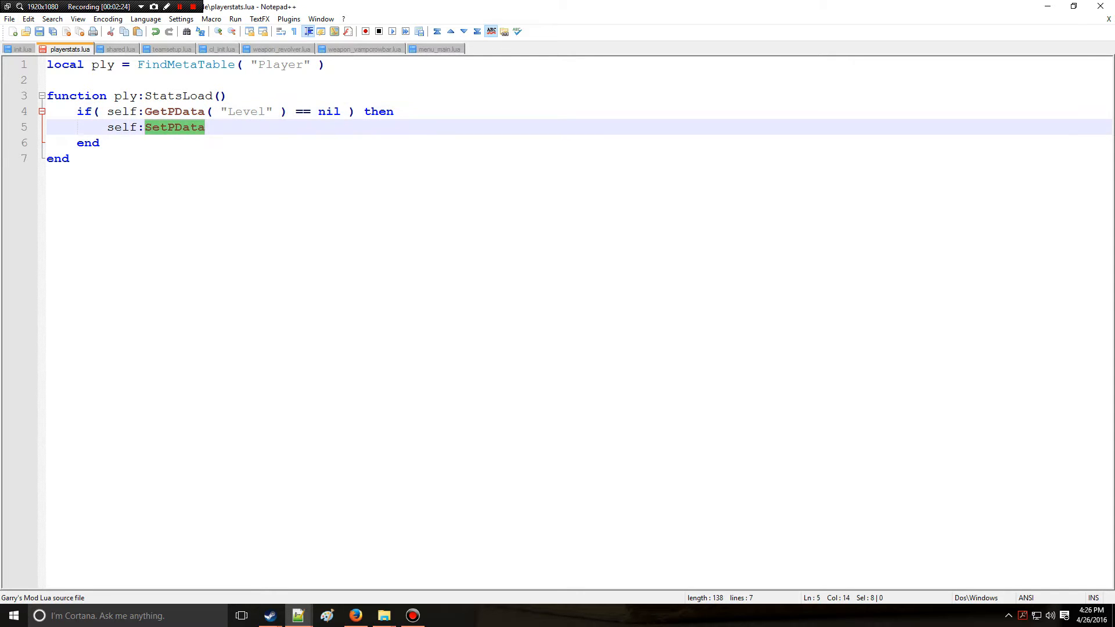
{"action": "type", "text": "( \"\""}
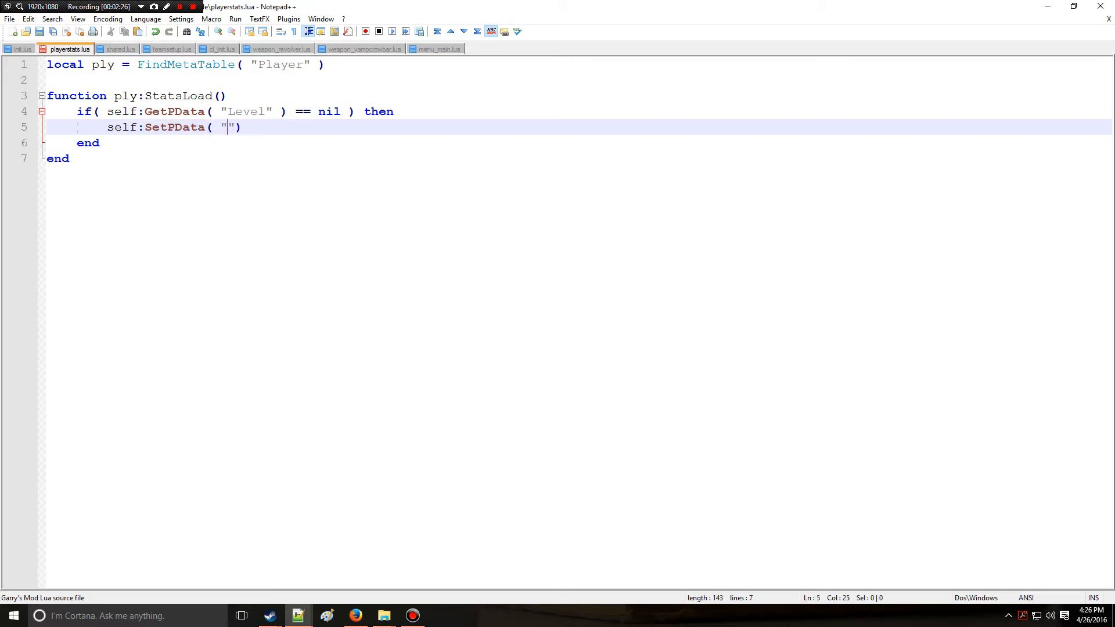
{"action": "type", "text": "Level"}
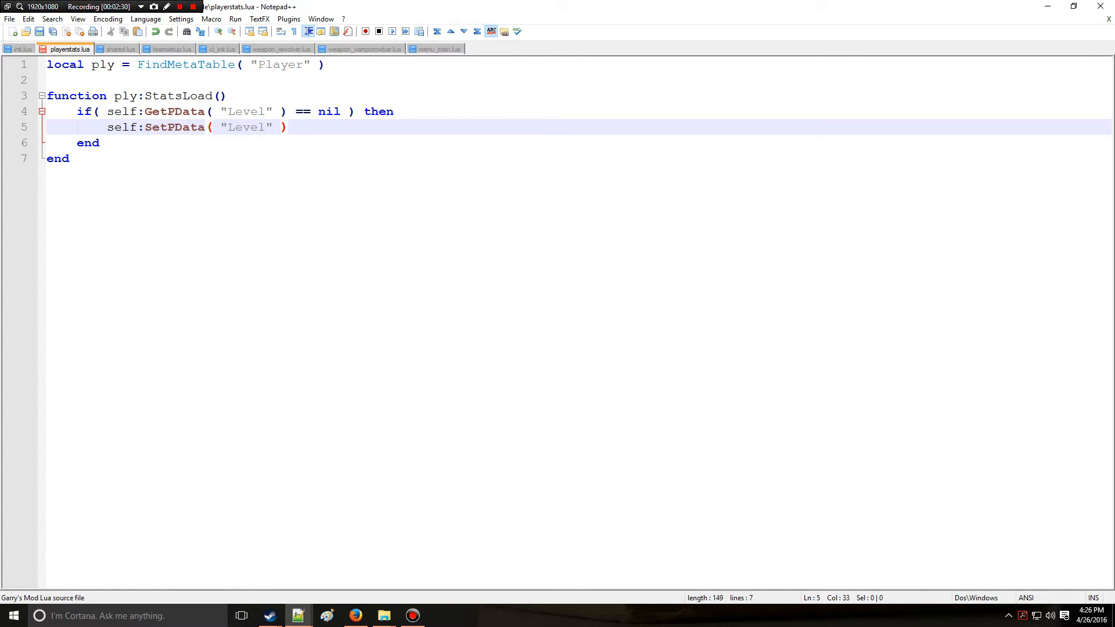
{"action": "type", "text": "\", \""}
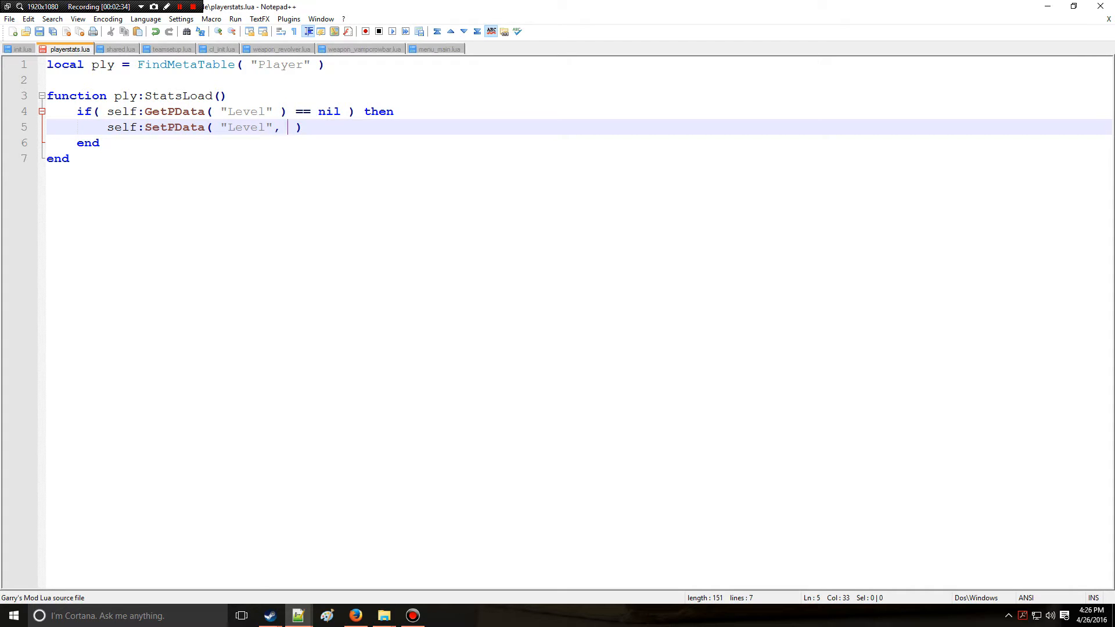
{"action": "type", "text": "0"}
{"action": "type", "text": "self"}
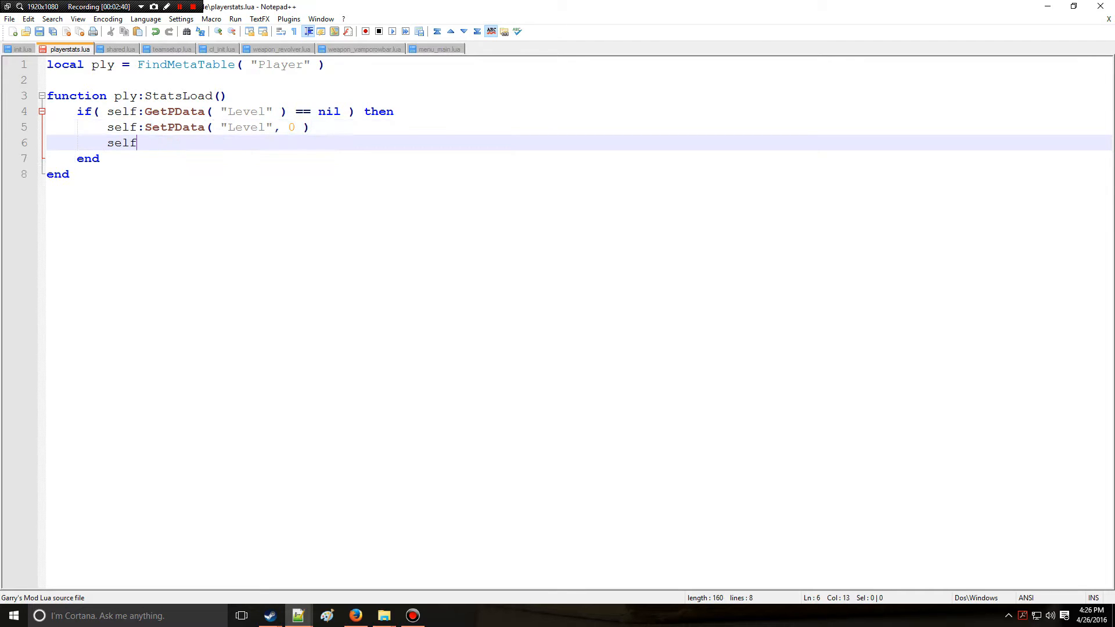
Start a new self: statement on the line under the Level default in StatsLoad
{"action": "type", "text": ":"}
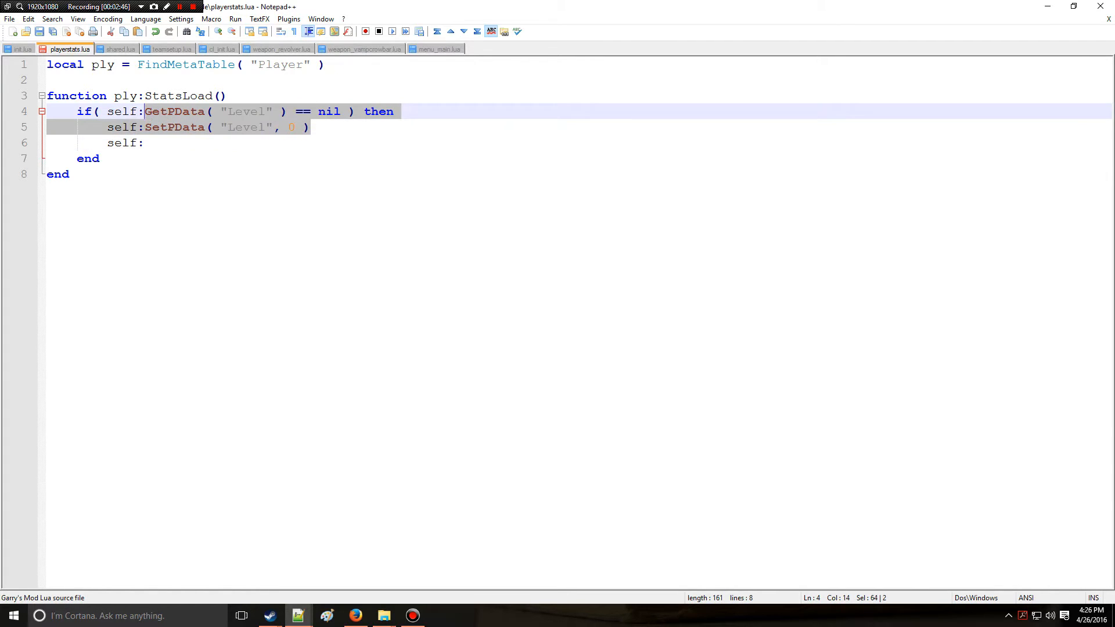
{"action": "left_click", "coordinate": [145, 142]}
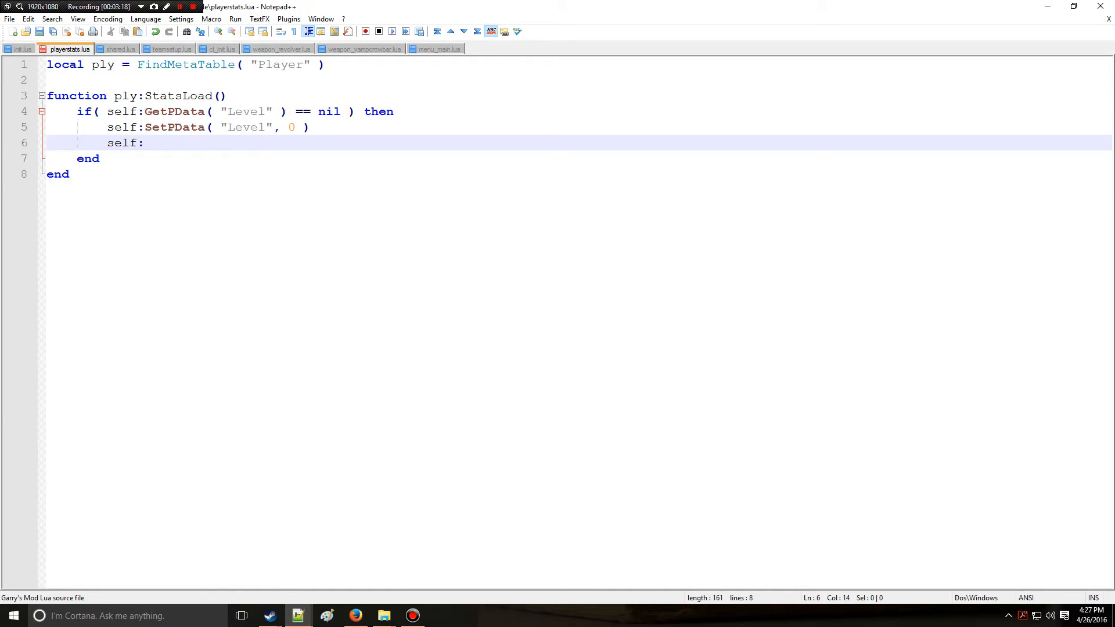
Complete the line as self:SetNWInt( "Level", 0 ), correcting the mistyped Enti suffix
{"action": "type", "text": "SetNWBoo("}
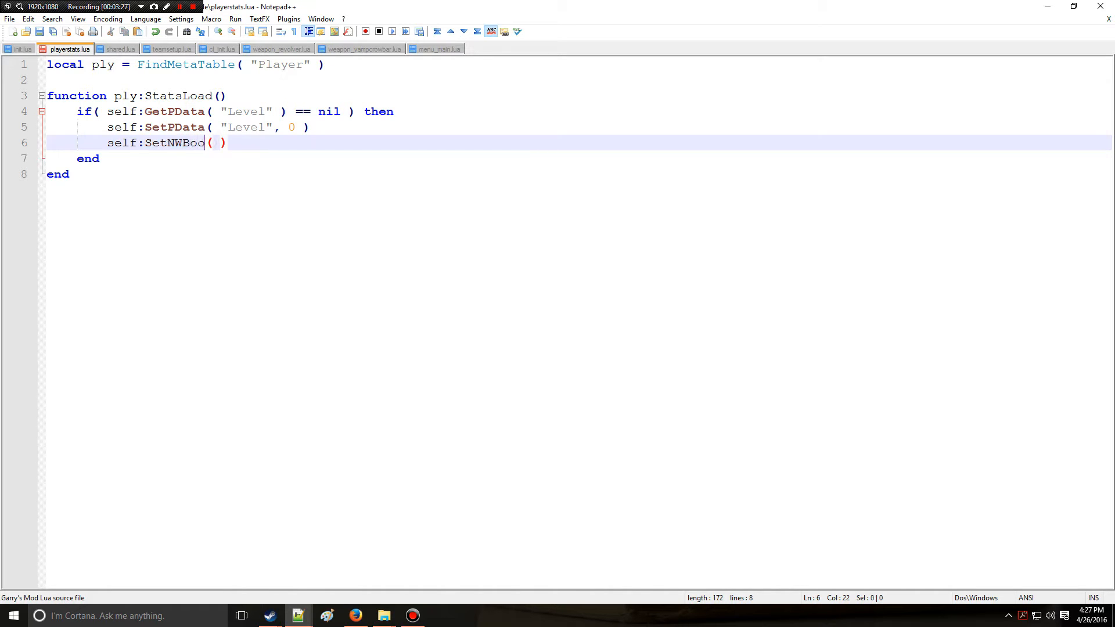
{"action": "type", "text": "Enti"}
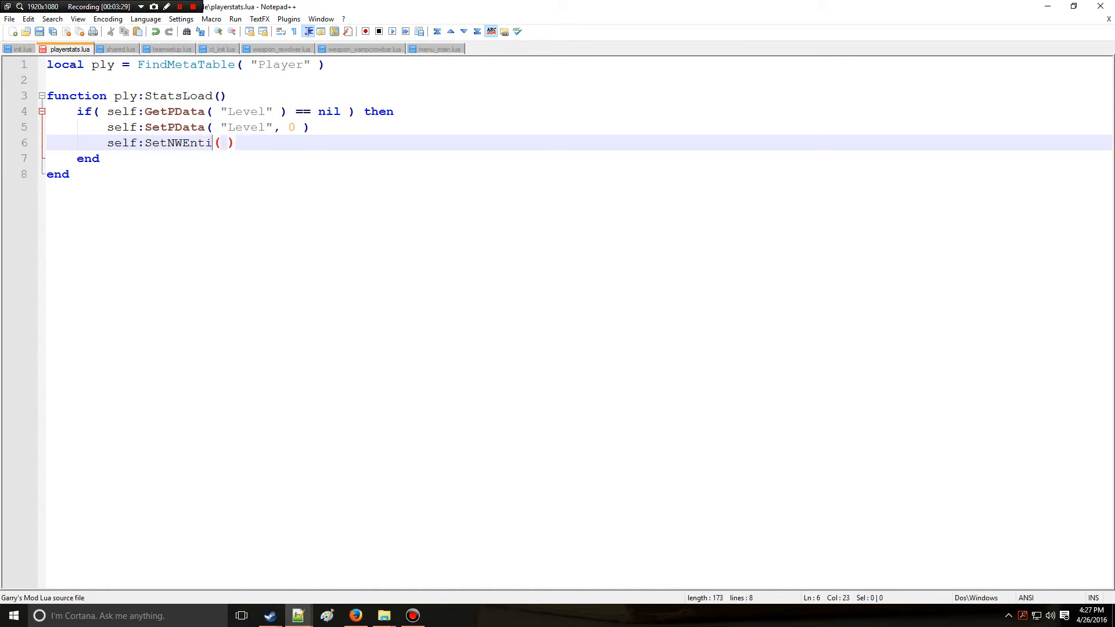
{"action": "key", "text": "BackSpace"}
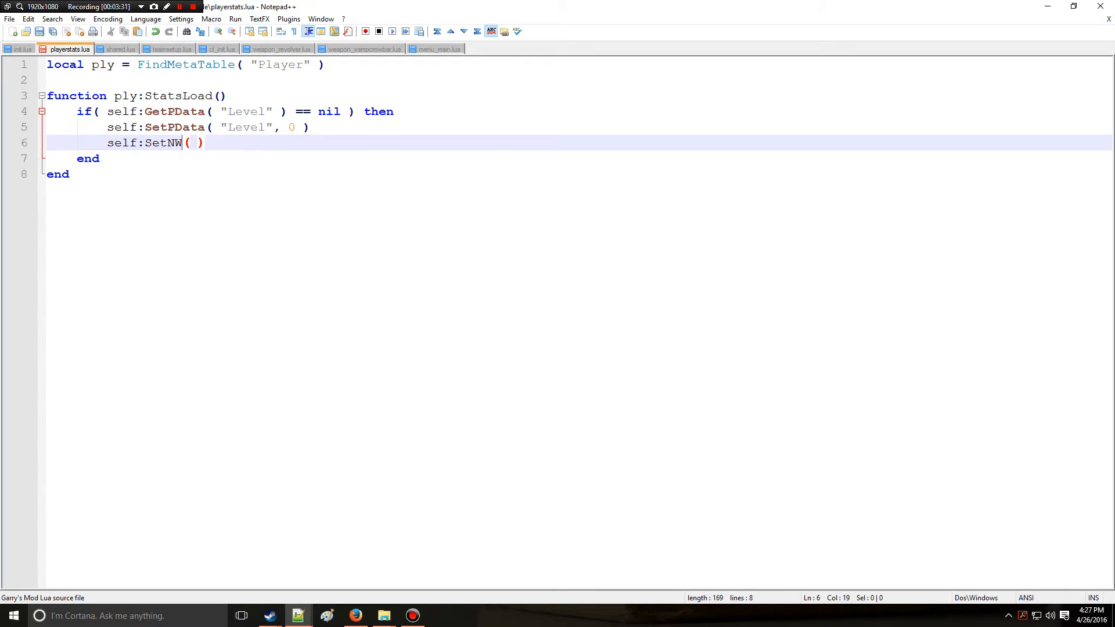
{"action": "type", "text": "Int"}
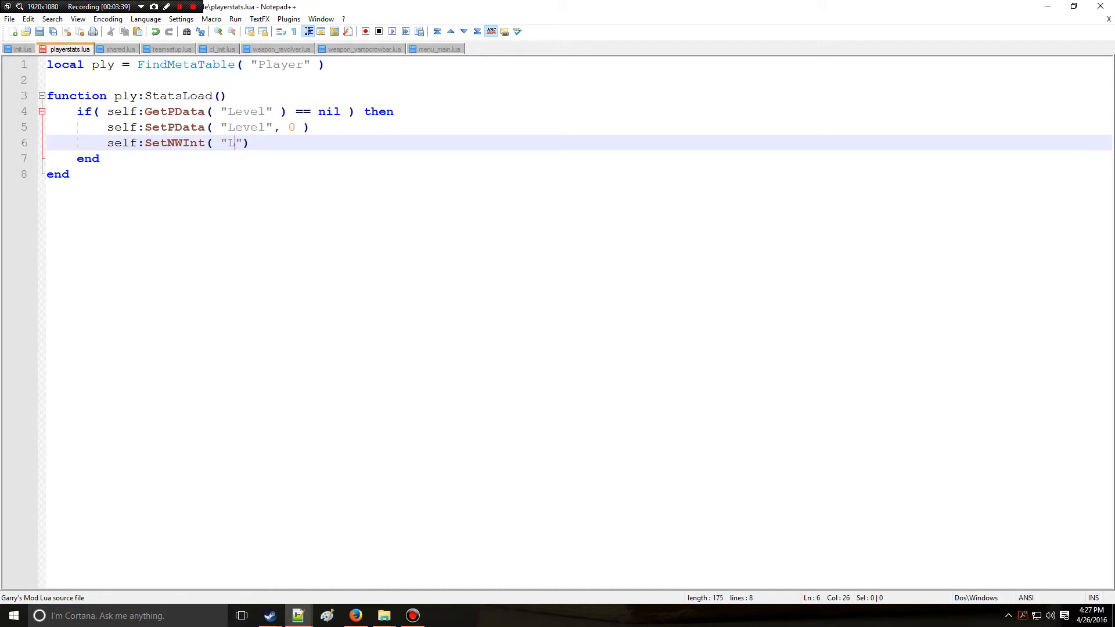
{"action": "type", "text": "evel\","}
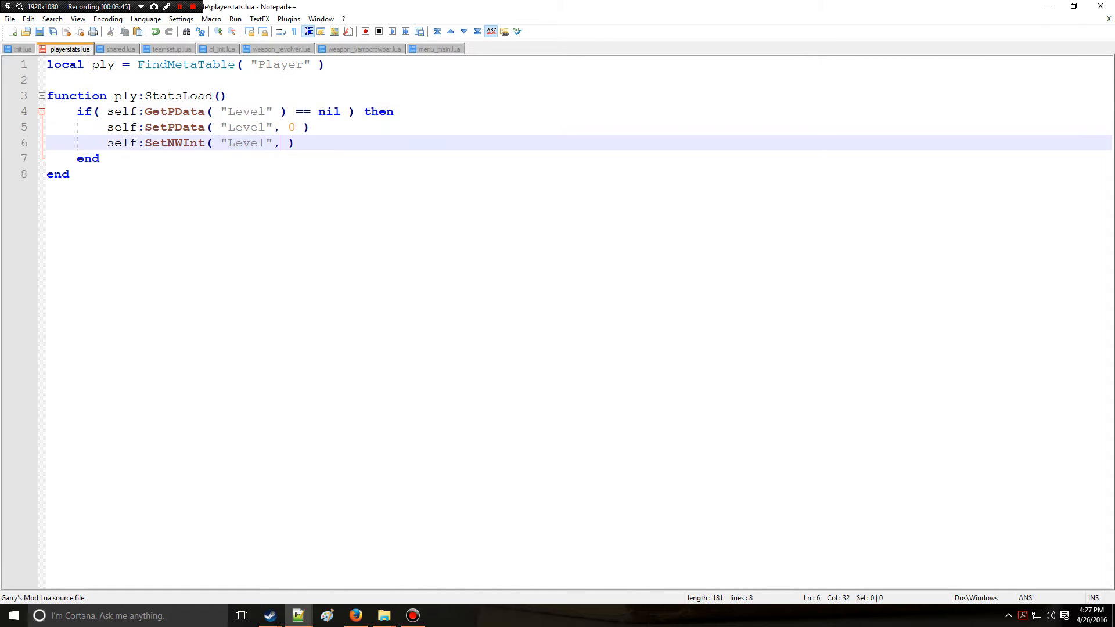
{"action": "type", "text": "0"}
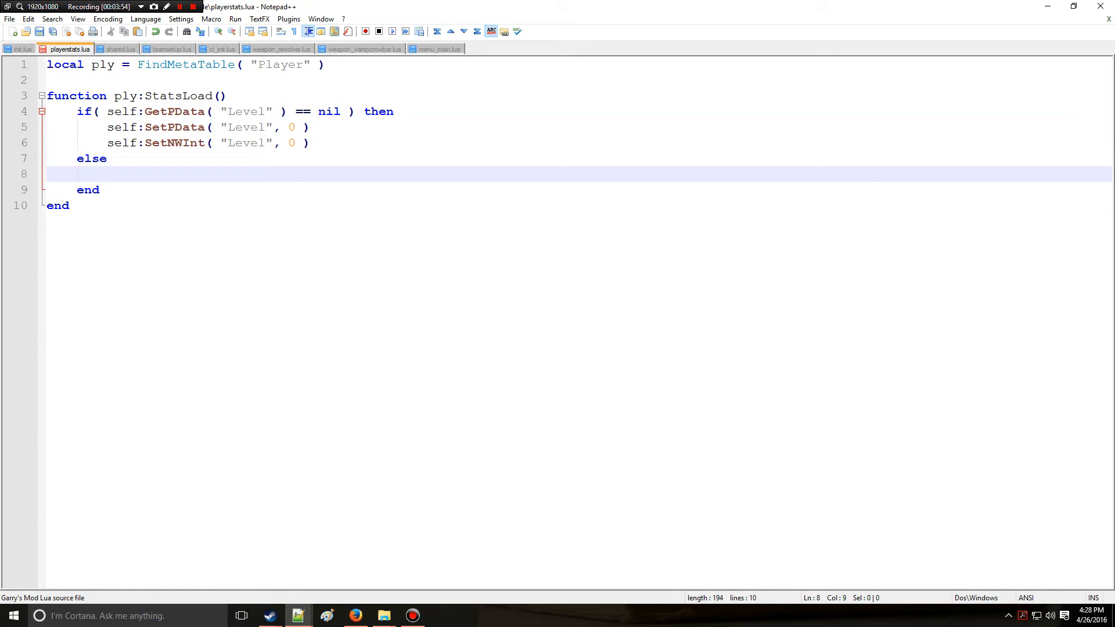
In the else branch write self:SetNWInt( "Level", self:GetPData( "Level" ) )
{"action": "type", "text": "se"}
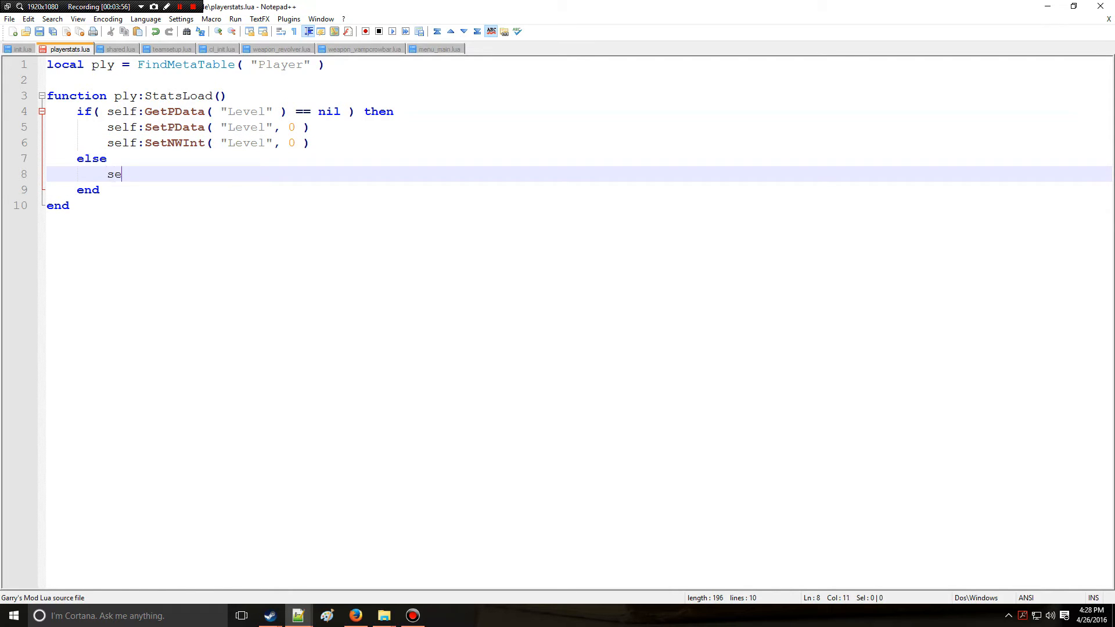
{"action": "type", "text": "lf:Set"}
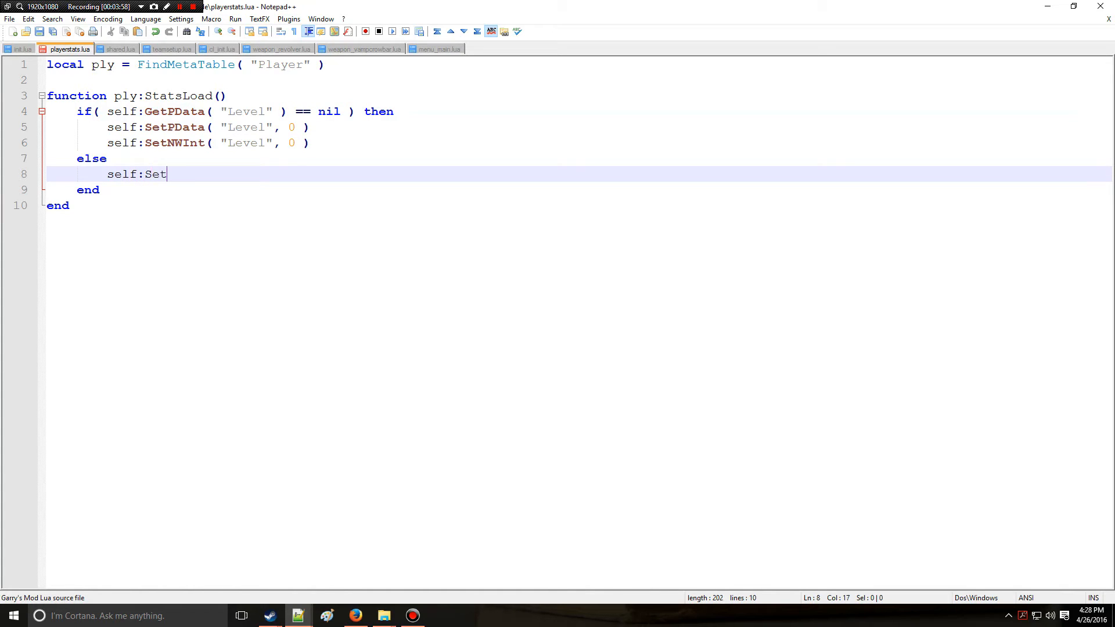
{"action": "type", "text": "NW"}
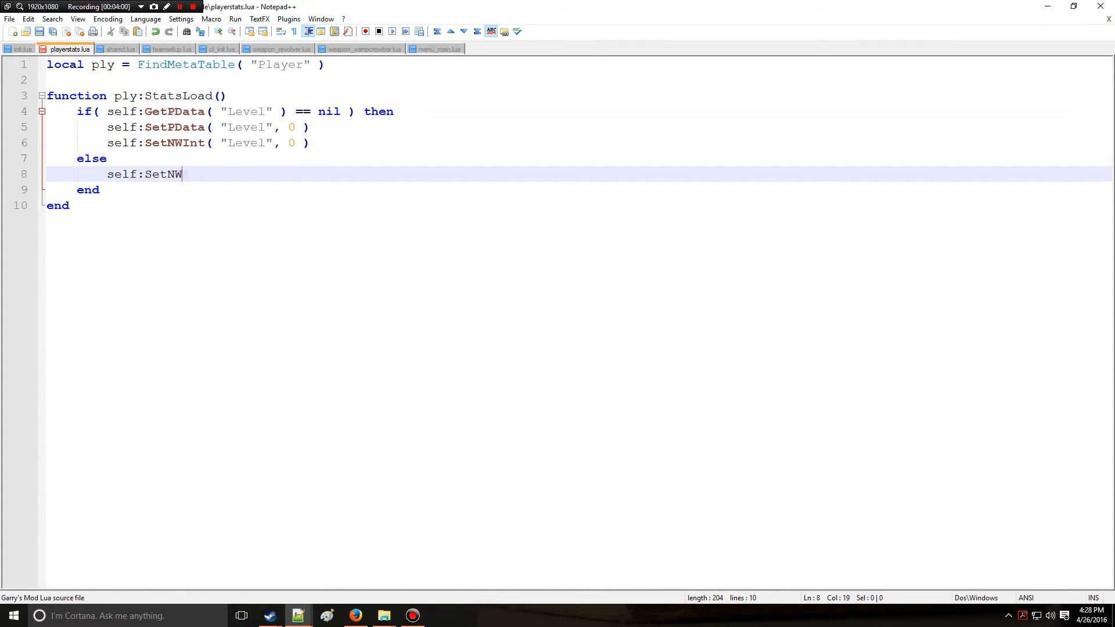
{"action": "type", "text": "Int( )"}
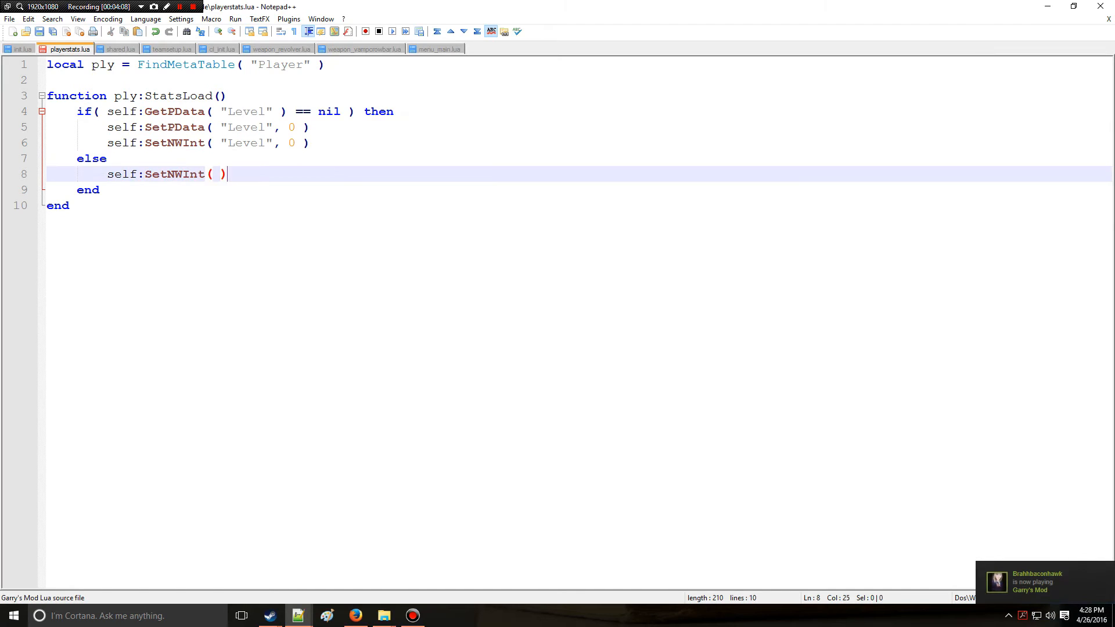
{"action": "key", "text": "Left"}
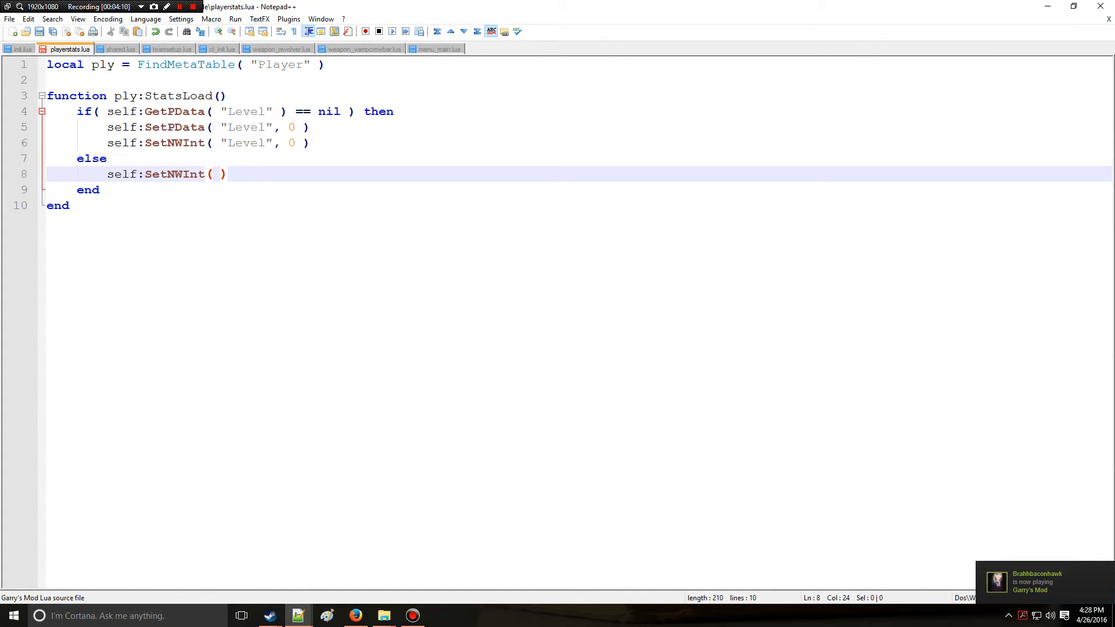
{"action": "type", "text": "\"Le"}
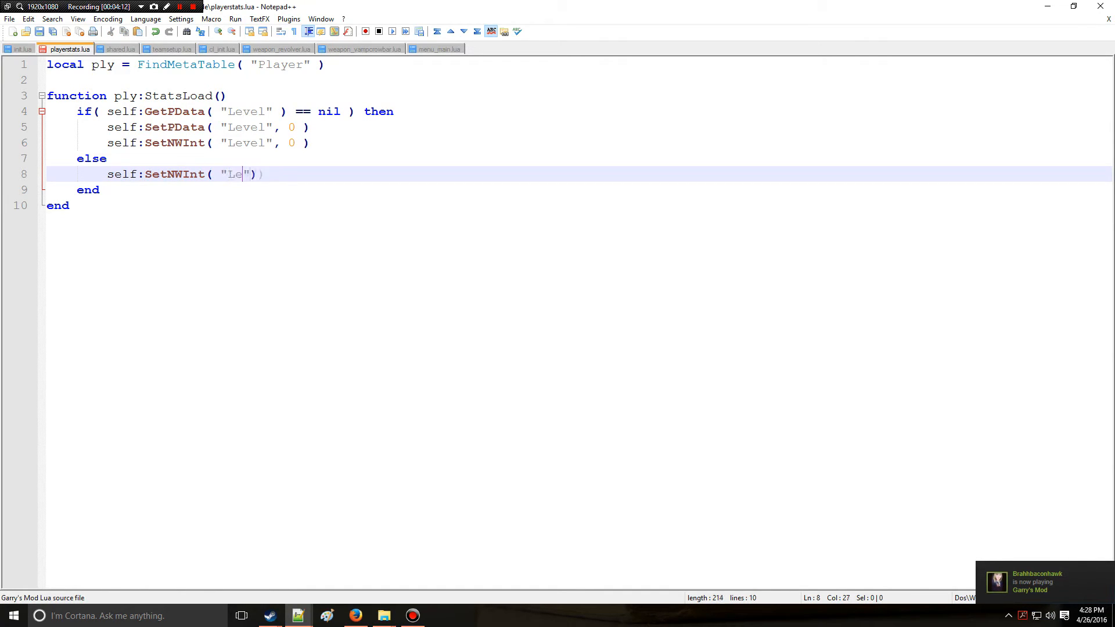
{"action": "type", "text": "vel\","}
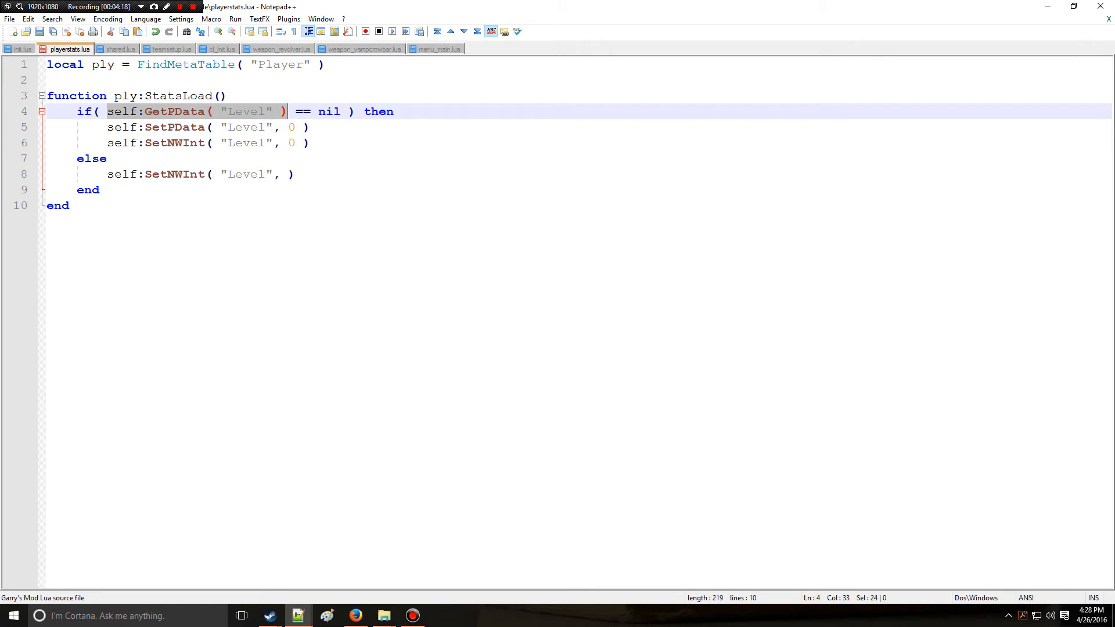
{"action": "type", "text": "self:GetPData( \"Level\" )"}
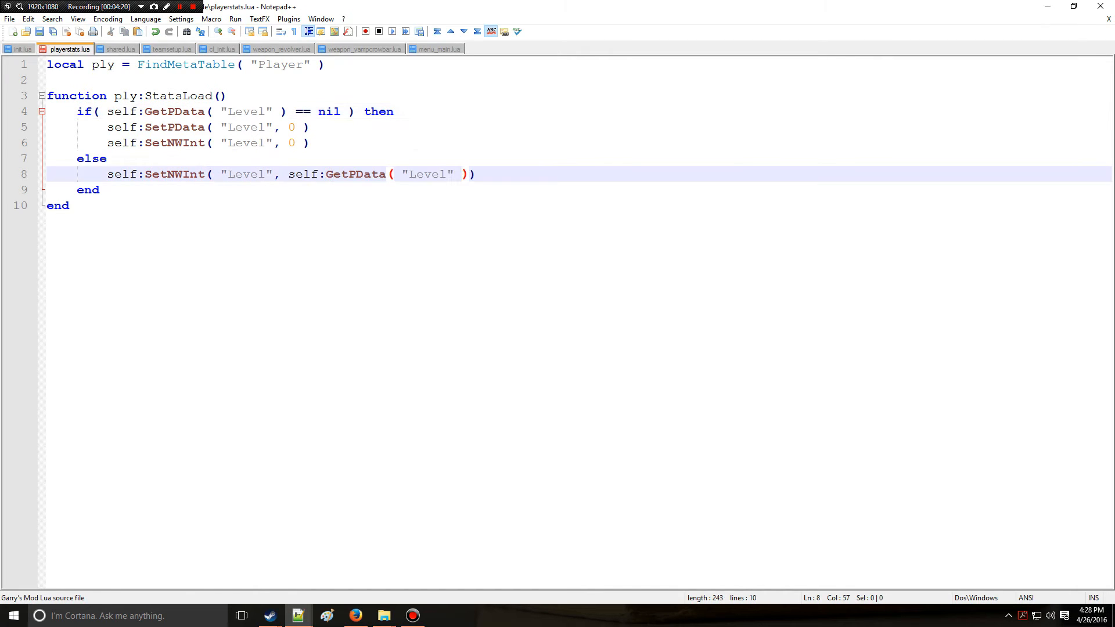
{"action": "type", "text": "\" \""}
{"action": "type", "text": "f"}
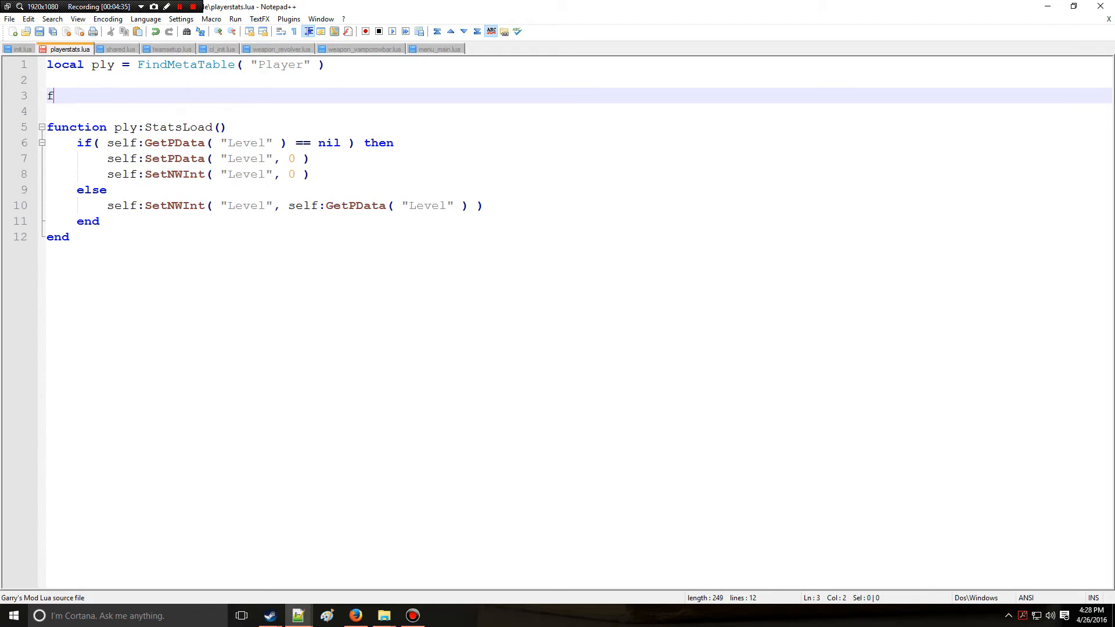
Write function ply:StatsSave() beginning self:SetPData( "Level", self:Get
{"action": "type", "text": "unction ply"}
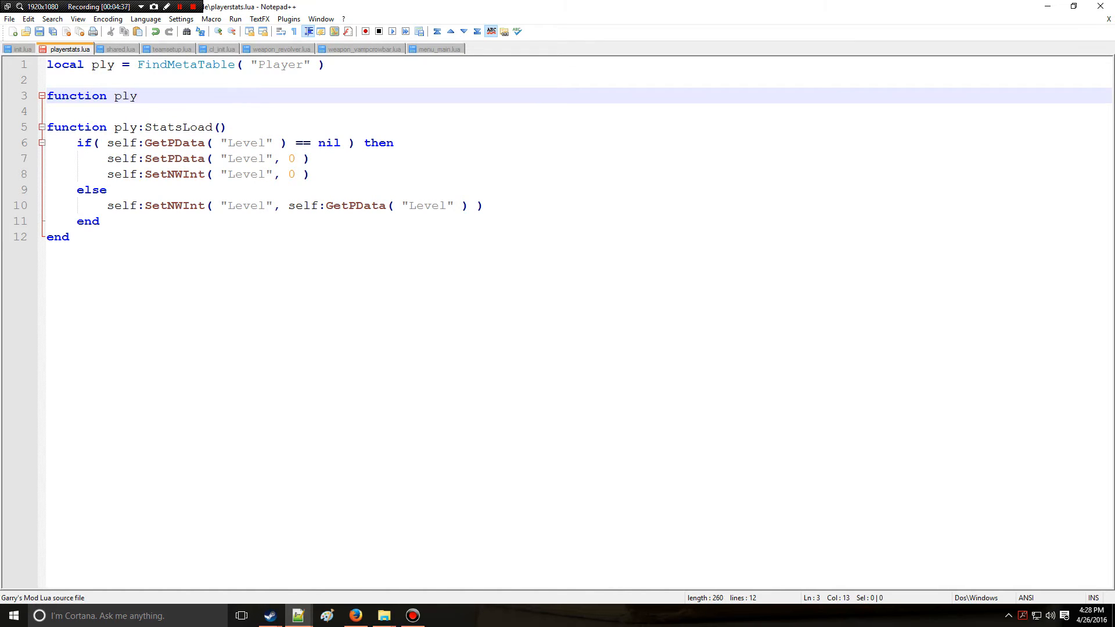
{"action": "type", "text": ":StatsSave("}
{"action": "type", "text": "end"}
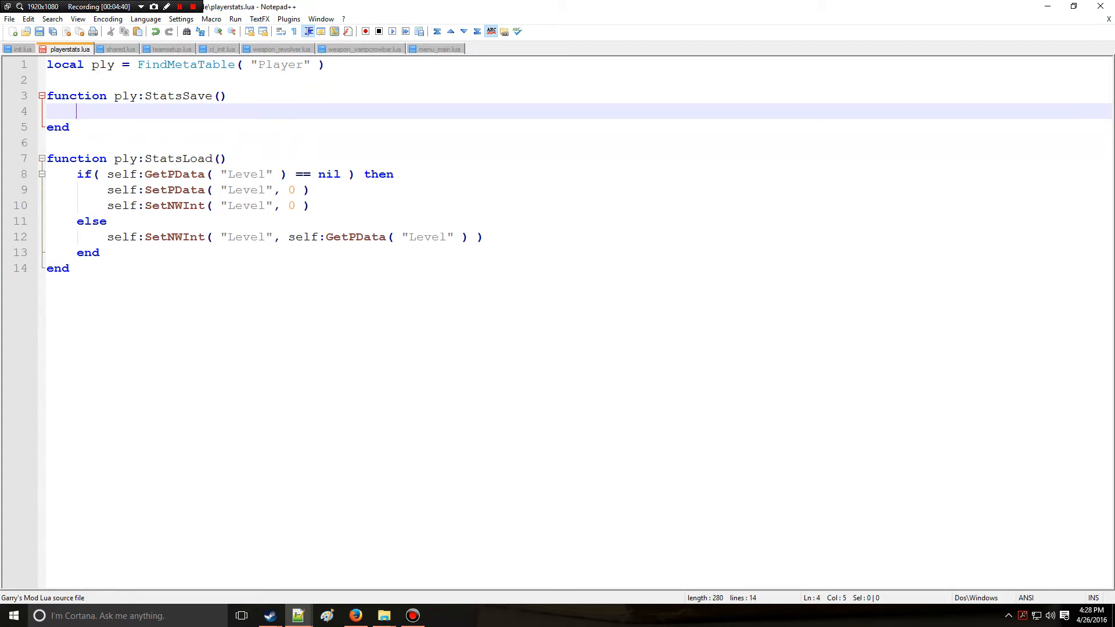
{"action": "type", "text": "self"}
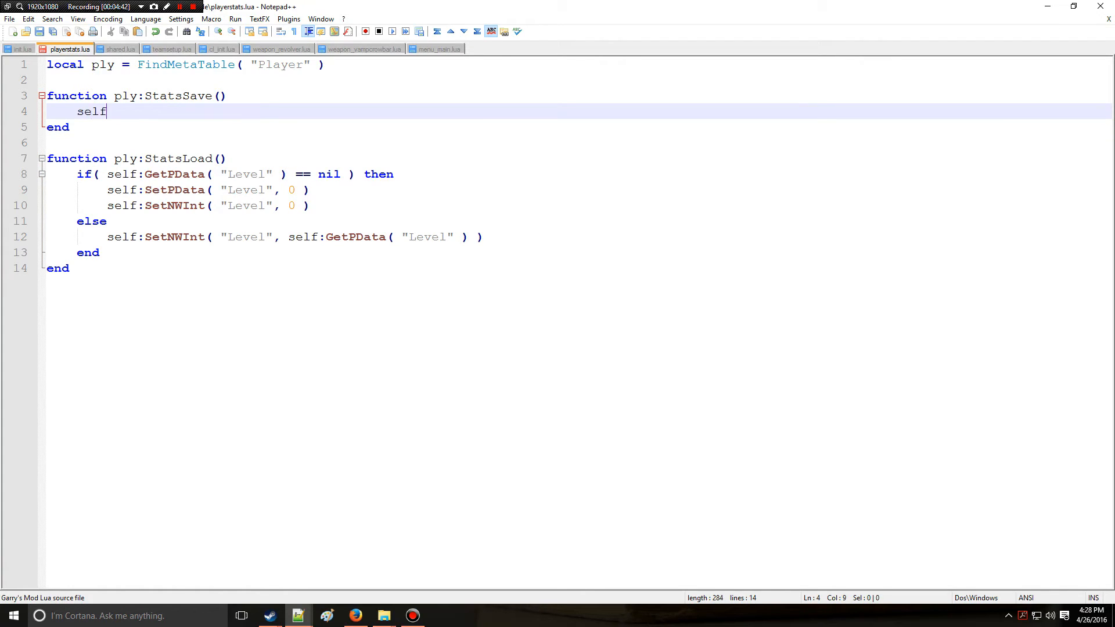
{"action": "type", "text": ":SetPD"}
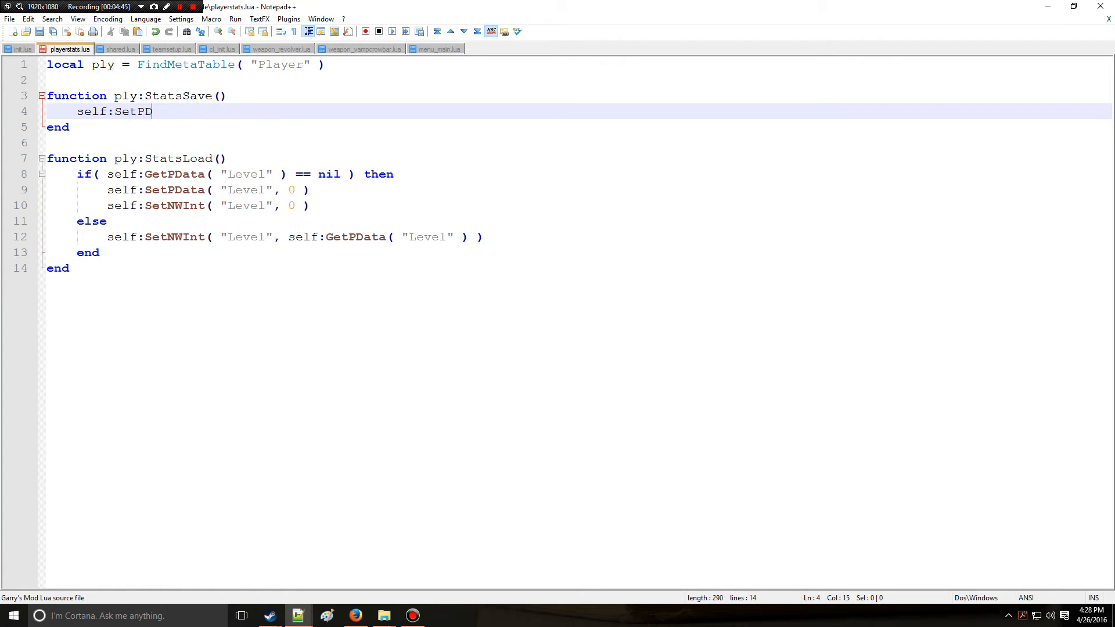
{"action": "type", "text": "ata( \"\")"}
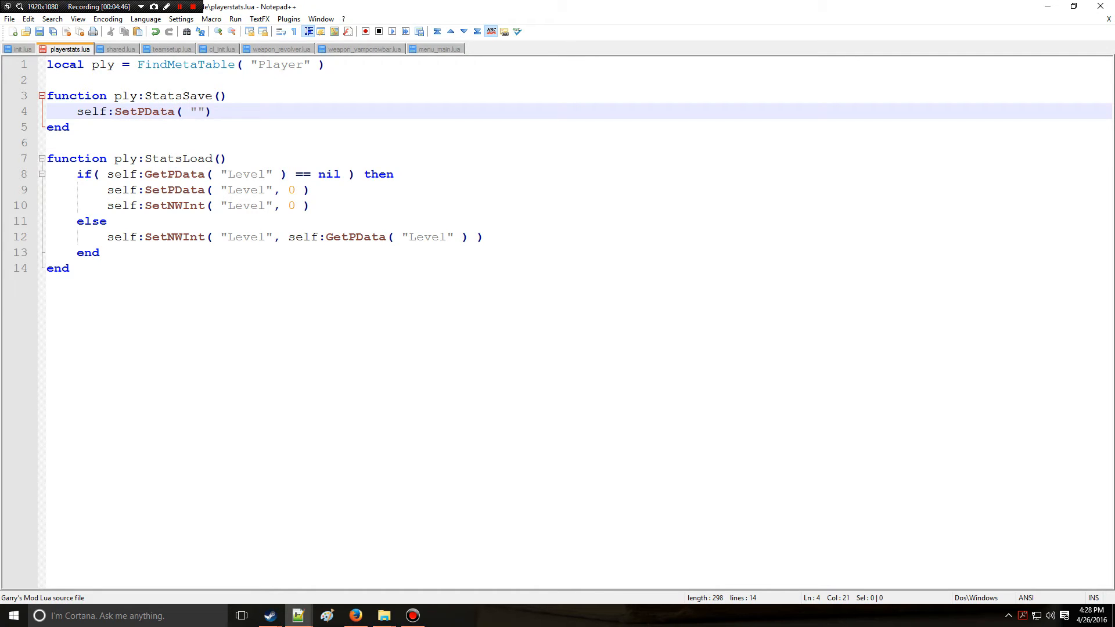
{"action": "type", "text": "Level"}
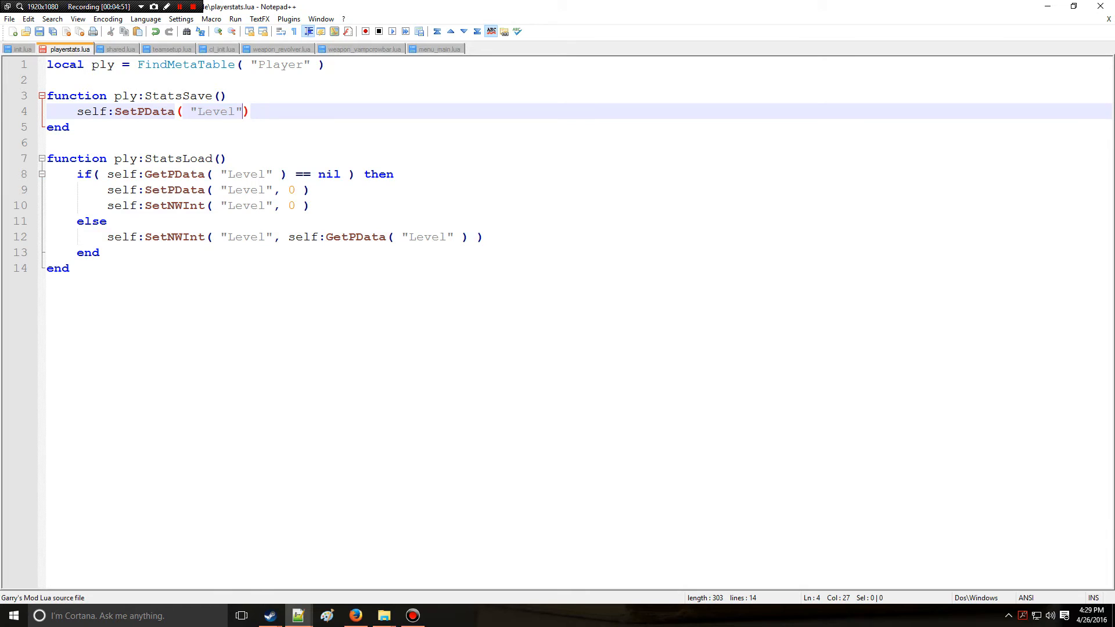
{"action": "type", "text": ", self:G"}
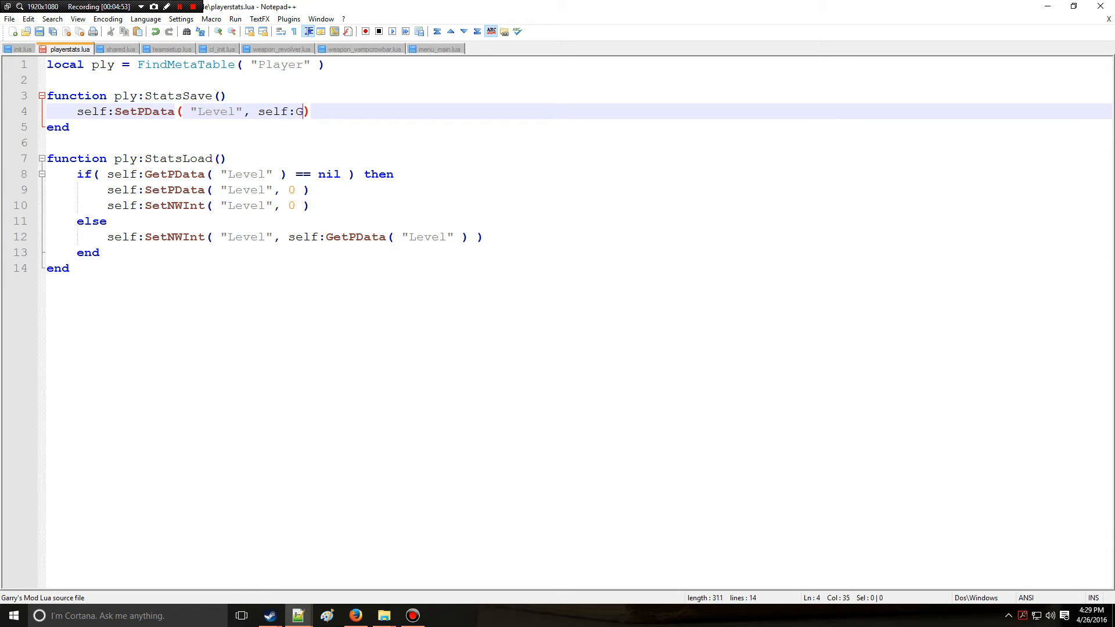
{"action": "type", "text": "et"}
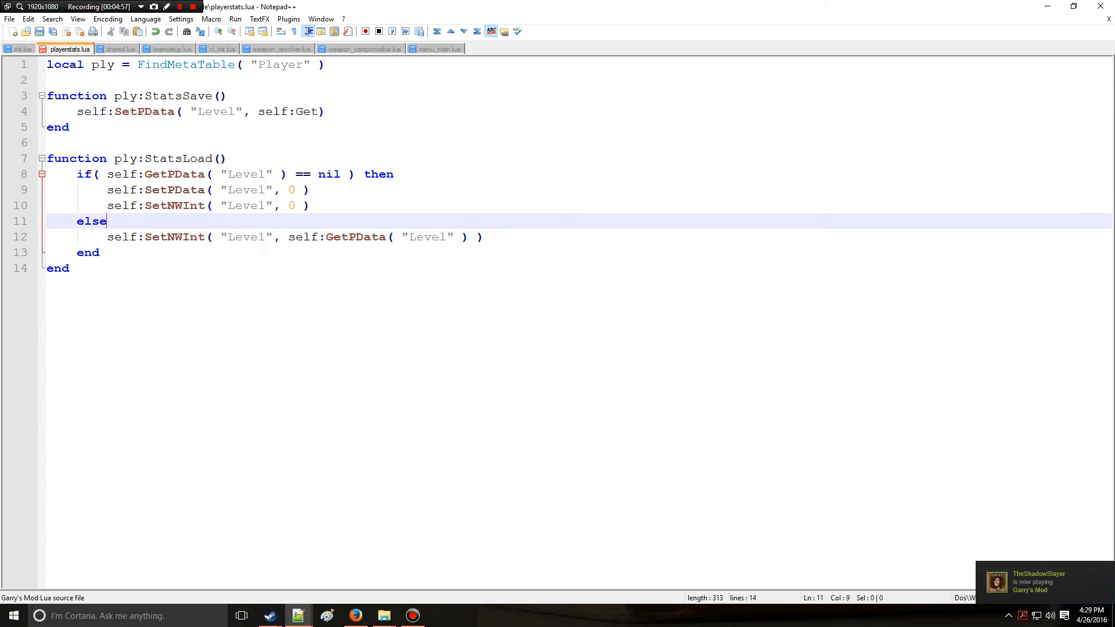
Finish the StatsSave call with self:GetNWInt( "Level" ) ) and switch to init.lua
{"action": "left_click", "coordinate": [175, 237]}
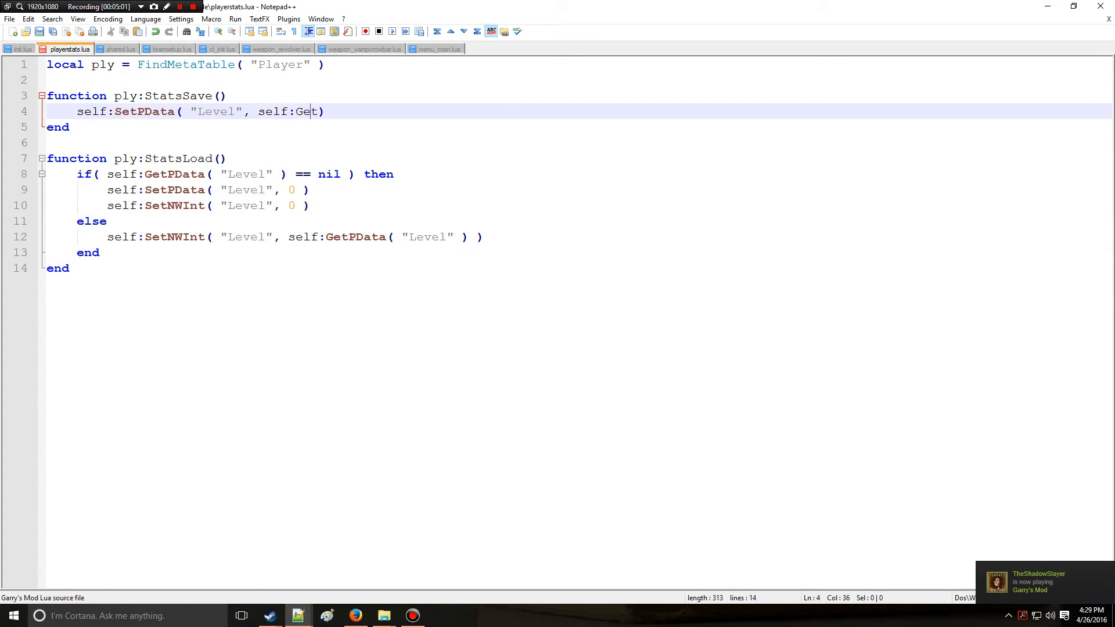
{"action": "type", "text": "NWInt"}
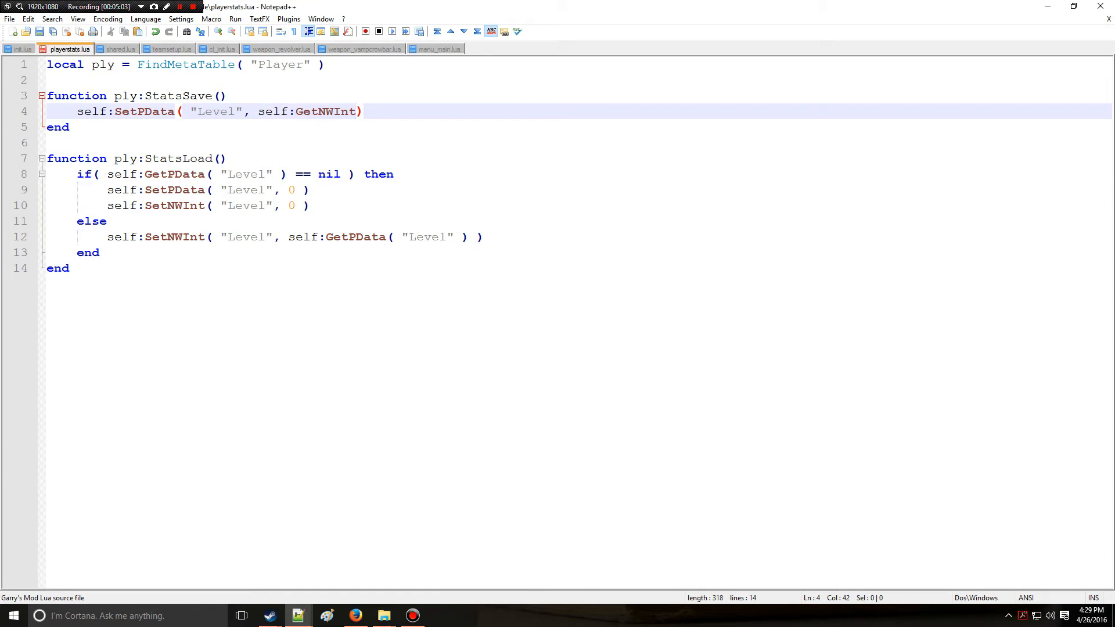
{"action": "type", "text": "( \"\""}
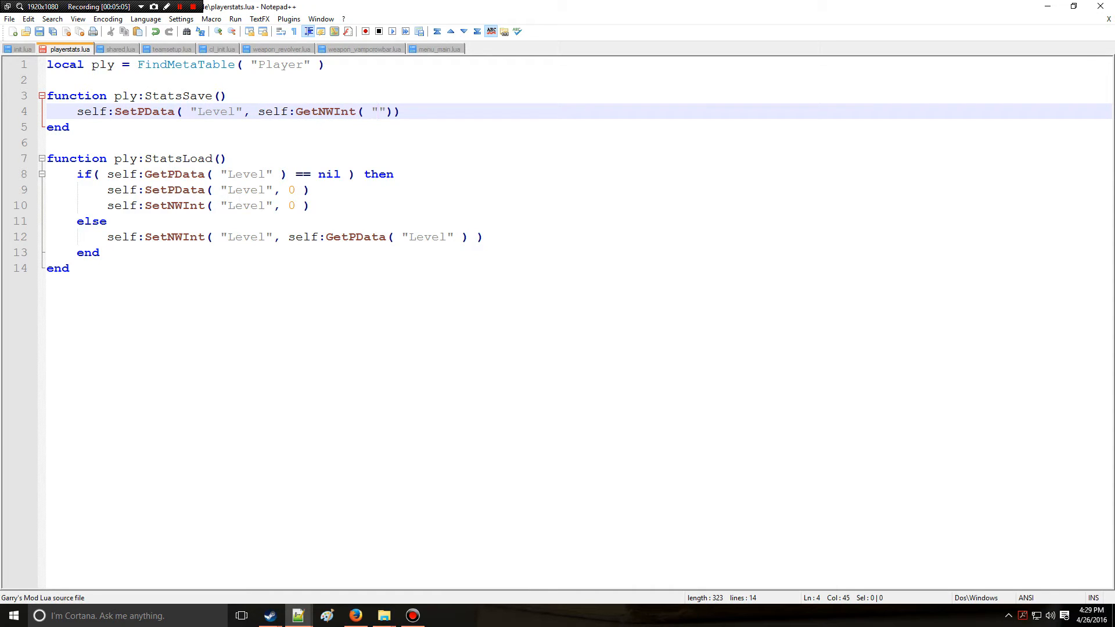
{"action": "type", "text": "Lev"}
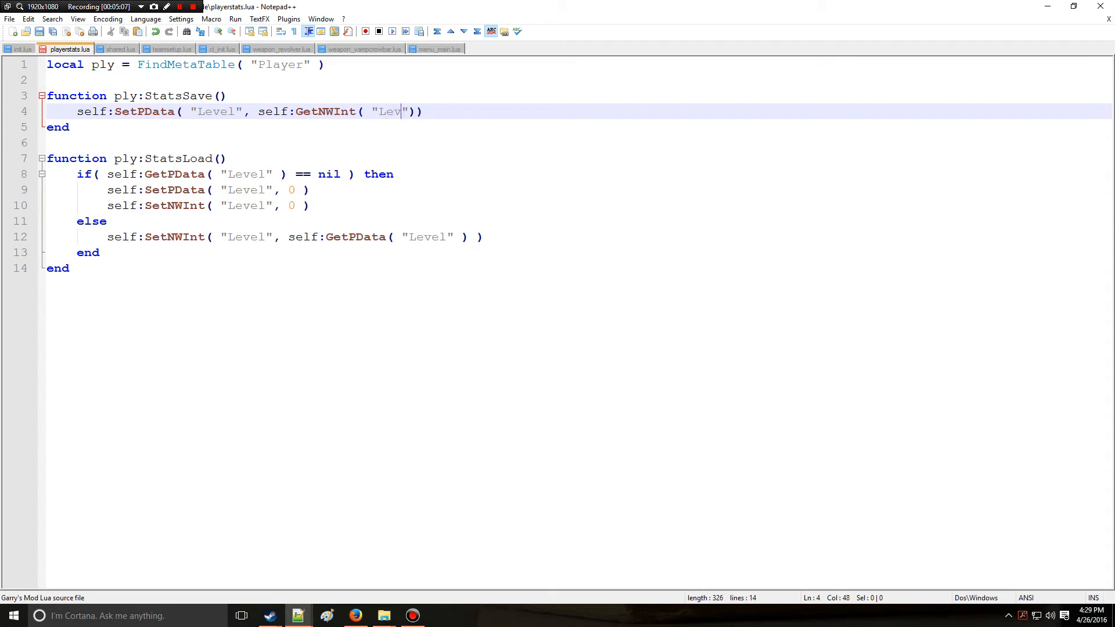
{"action": "type", "text": "el\" )"}
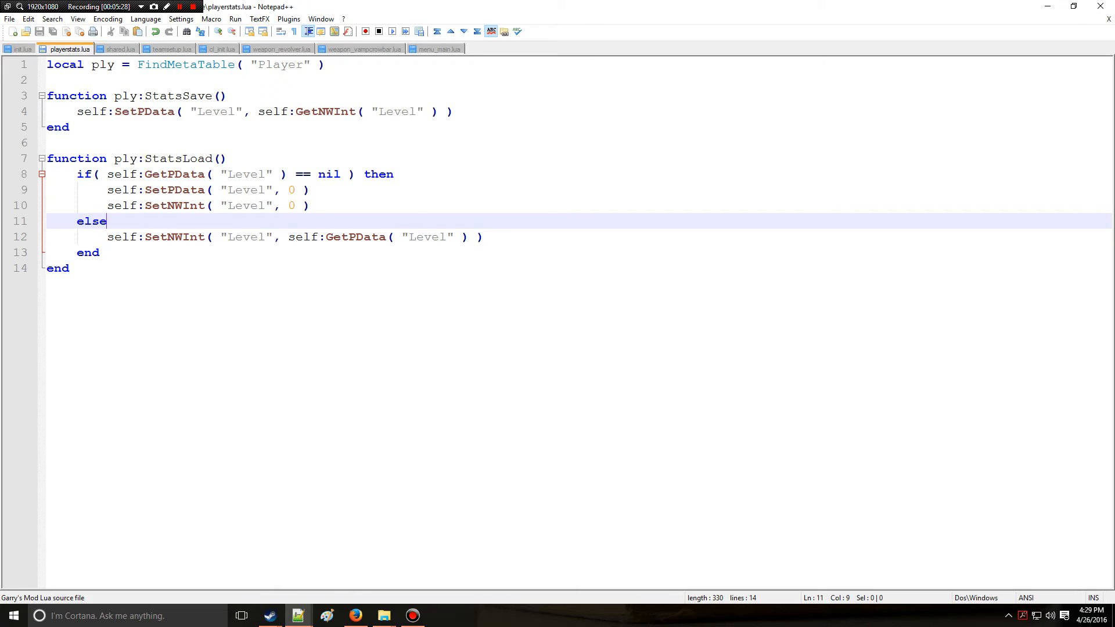
{"action": "left_click", "coordinate": [21, 49]}
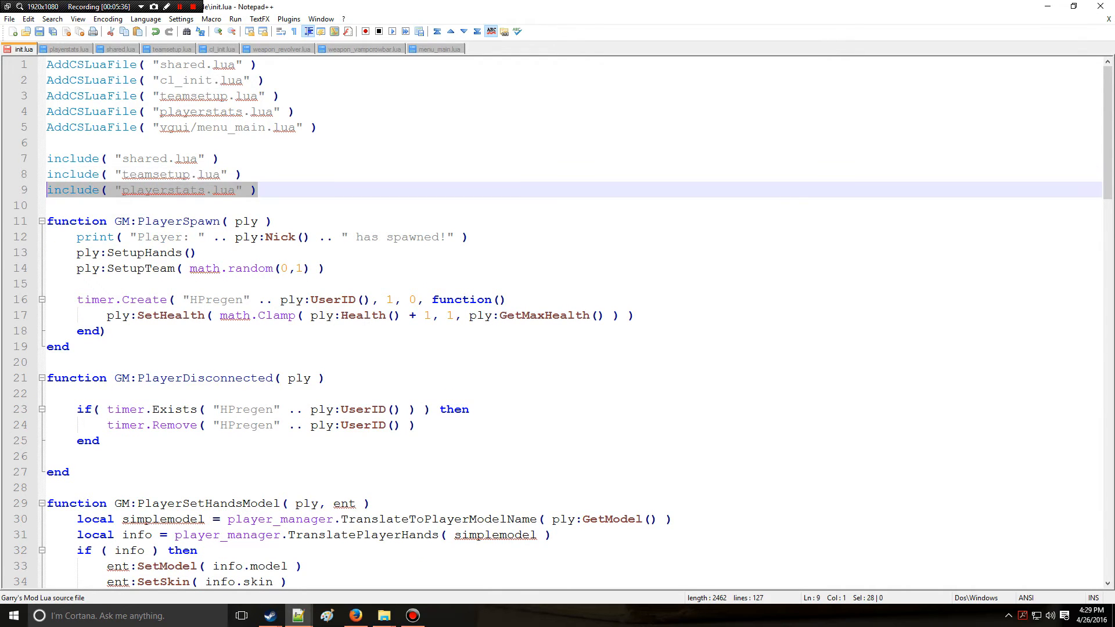
In init.lua add function GM:PlayerInitialSpawn( ply ) calling ply:StatsLoad()
{"action": "left_click", "coordinate": [65, 49]}
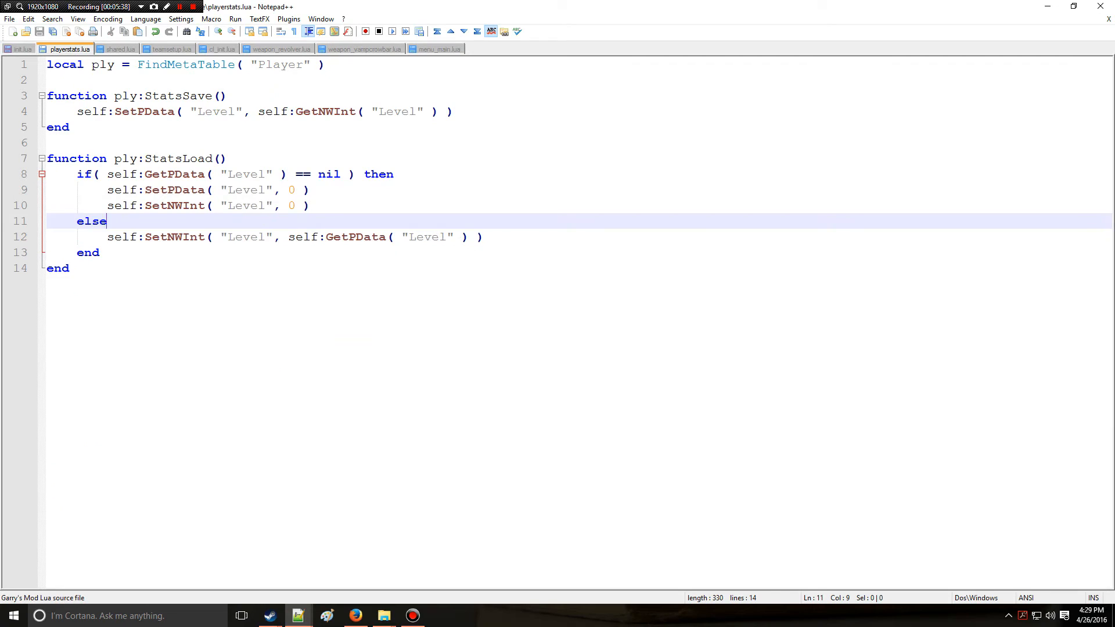
{"action": "left_click", "coordinate": [23, 48]}
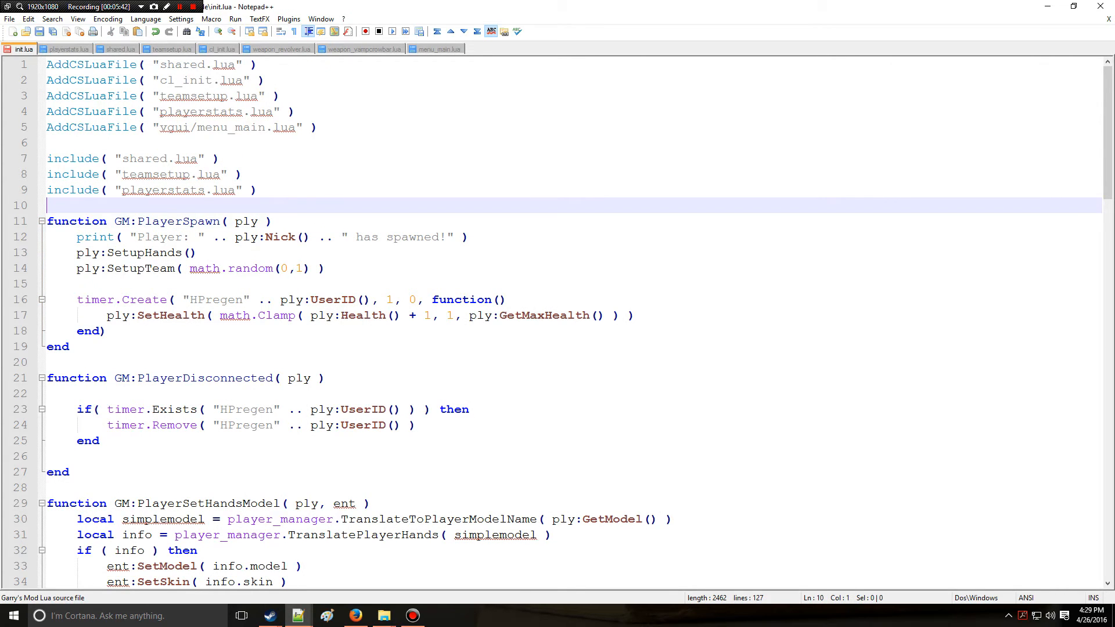
{"action": "type", "text": "function"}
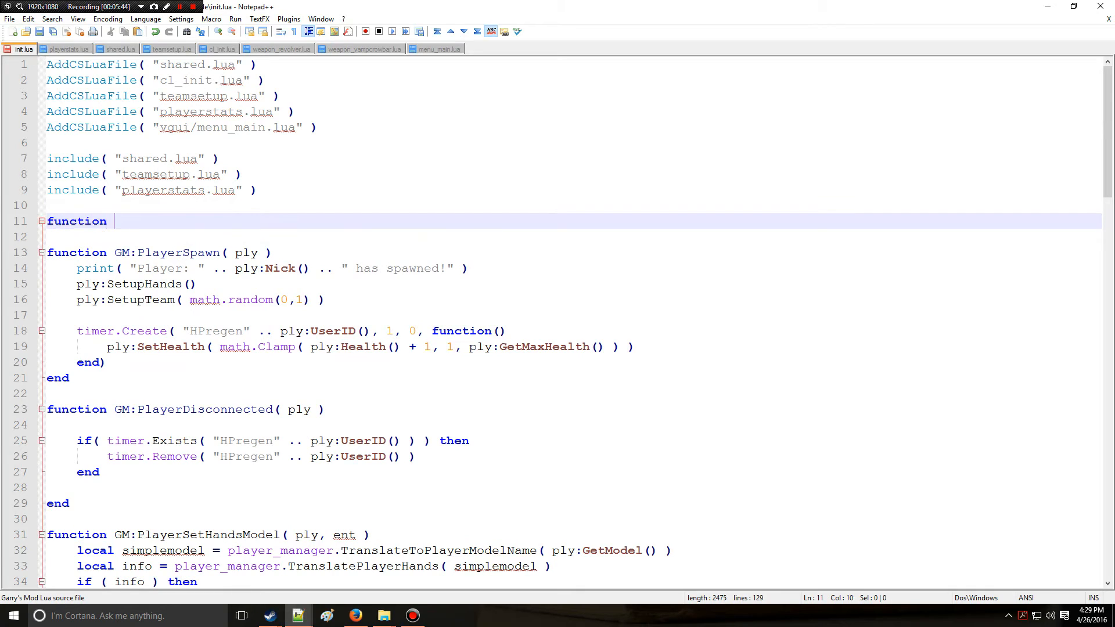
{"action": "type", "text": "GM:Initial"}
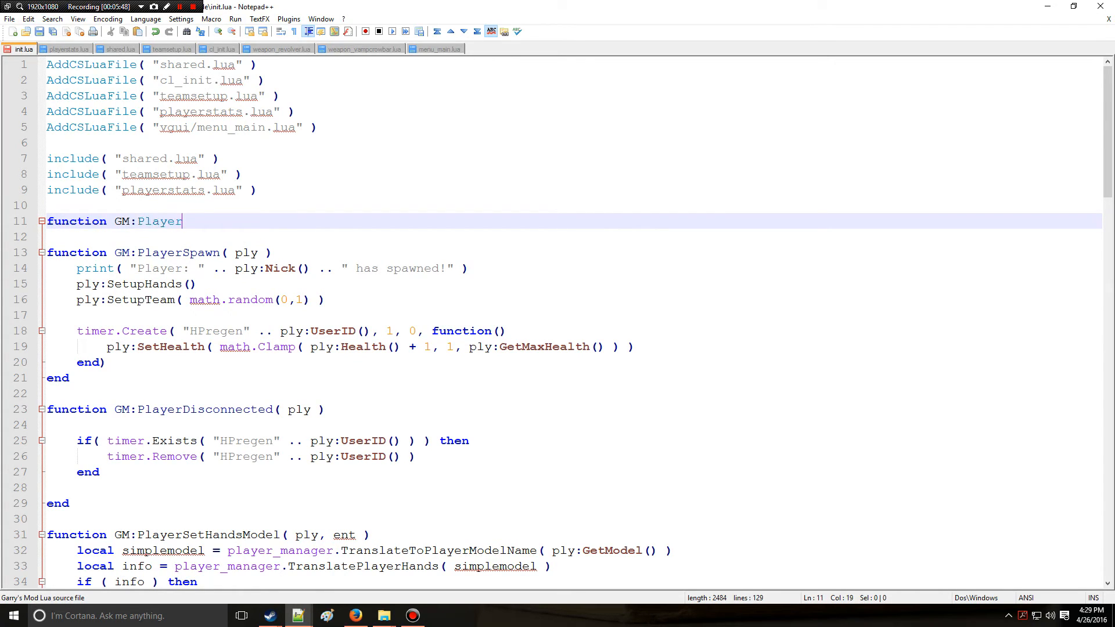
{"action": "type", "text": "Initials"}
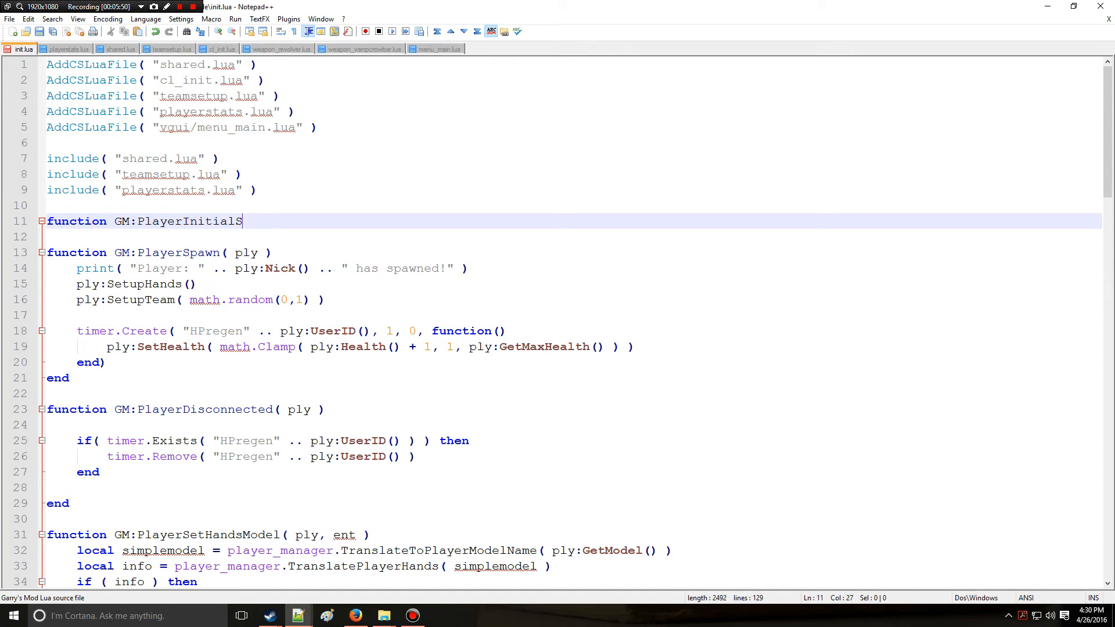
{"action": "type", "text": "pawn( ply"}
{"action": "type", "text": "end"}
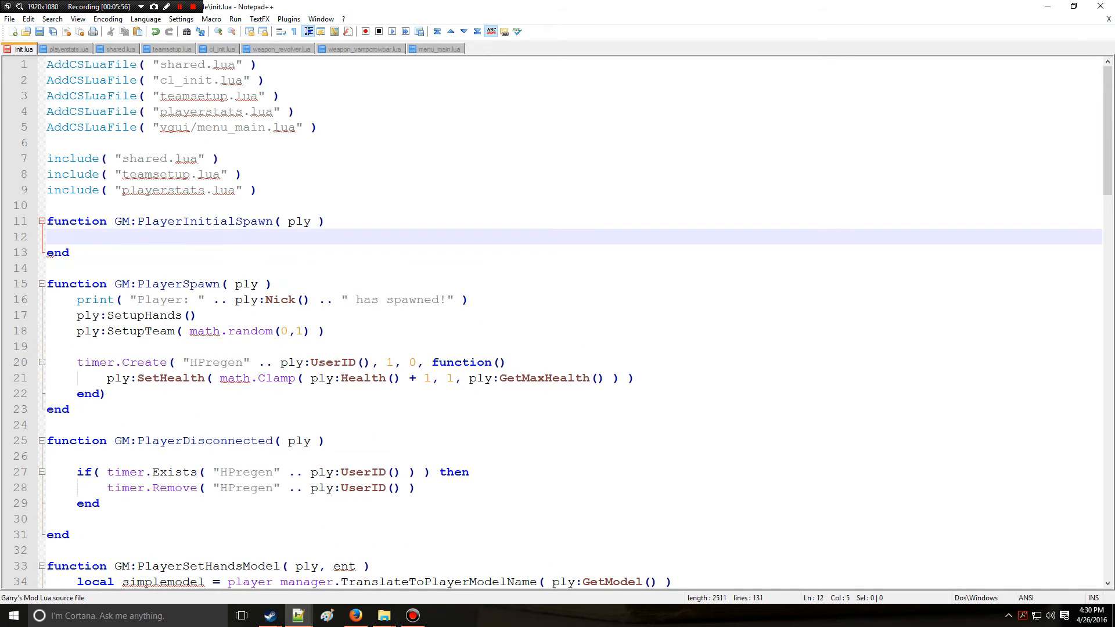
{"action": "type", "text": "ply:"}
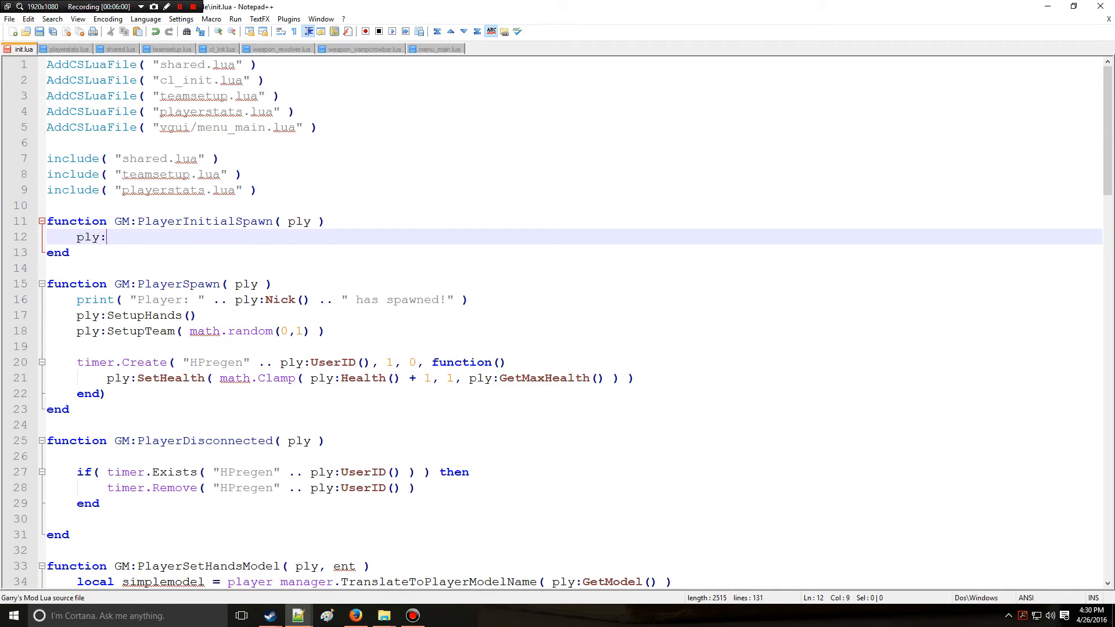
{"action": "type", "text": "Stat"}
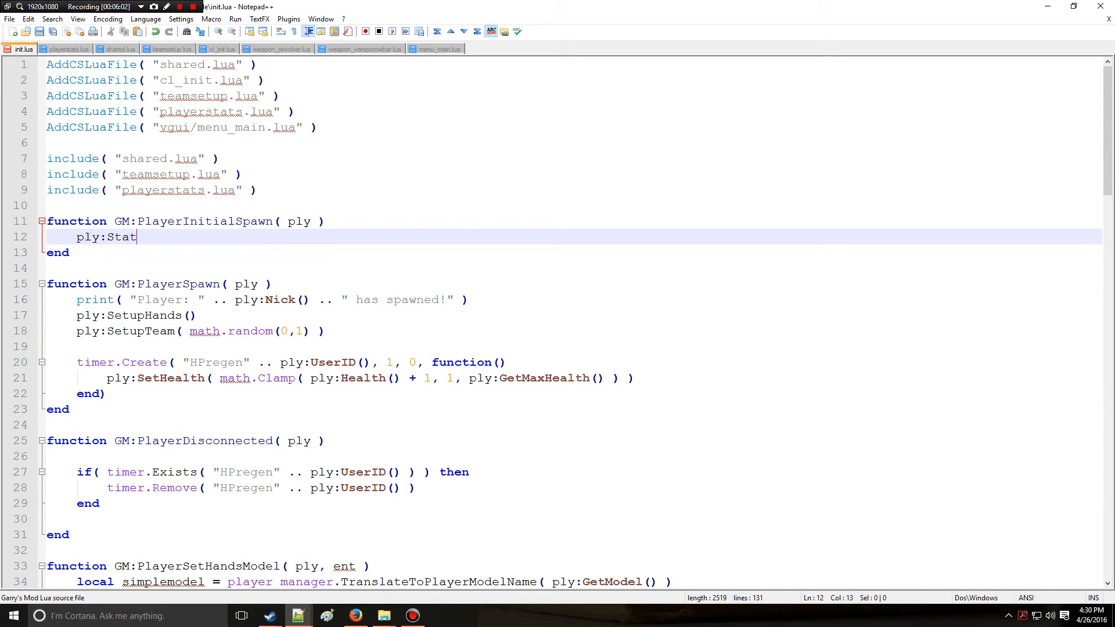
{"action": "type", "text": "sLoad()"}
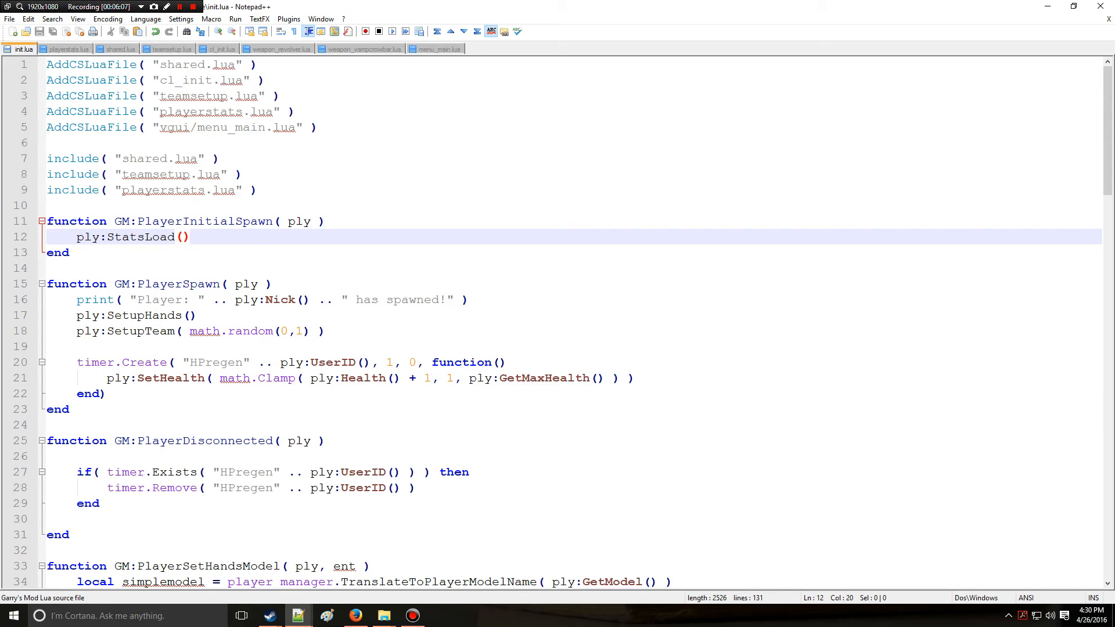
Call ply:StatsSave() inside GM:PlayerDisconnected
{"action": "type", "text": "ply"}
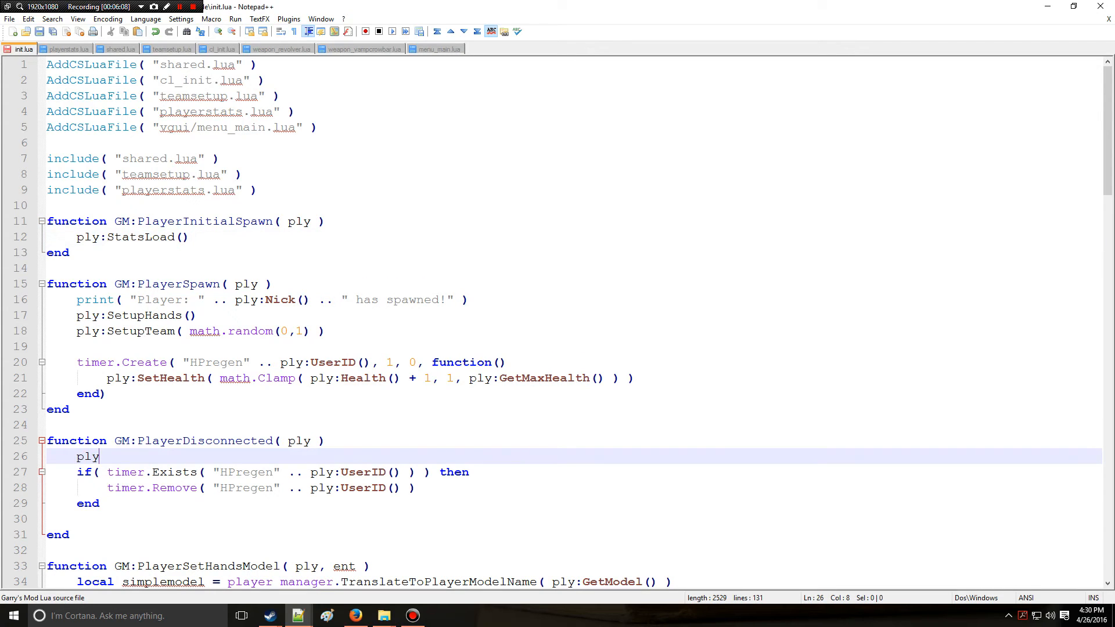
{"action": "type", "text": ":"}
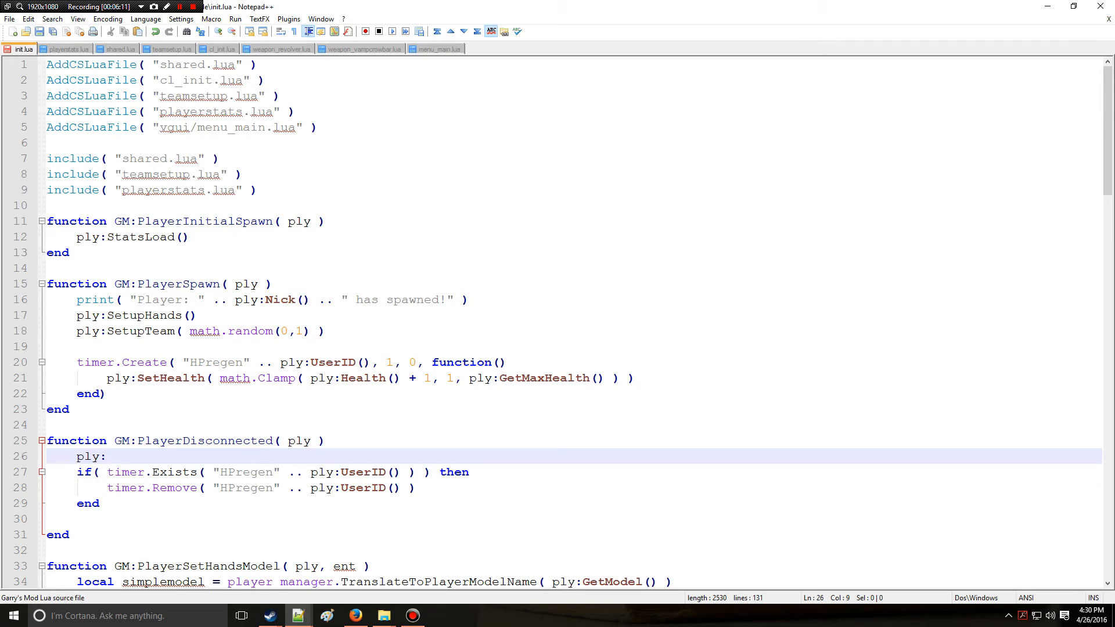
{"action": "type", "text": "StatsSvc"}
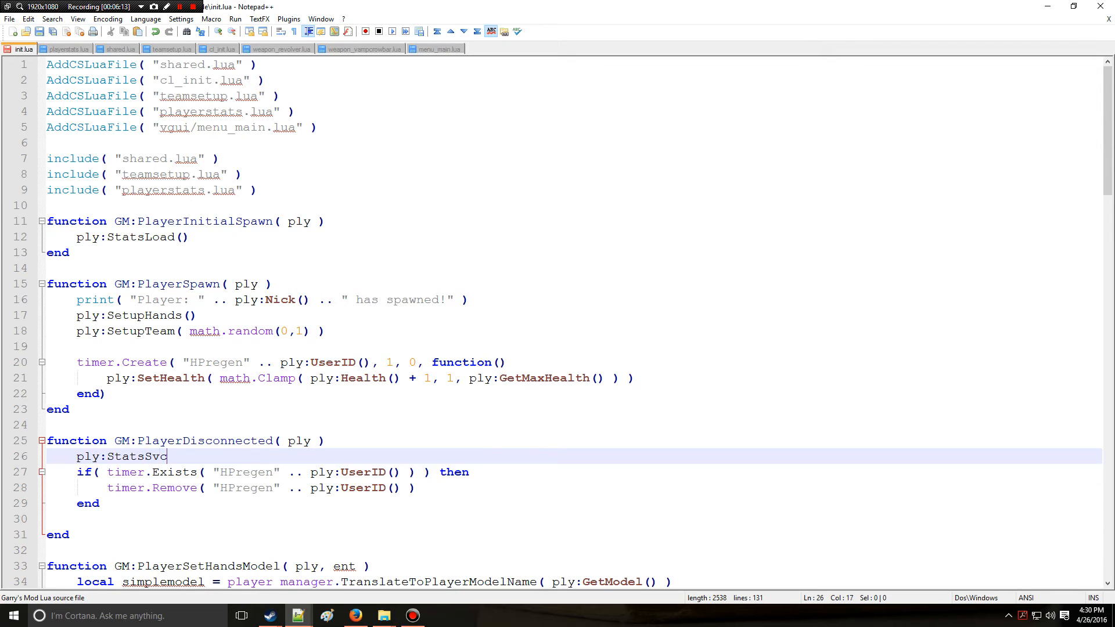
{"action": "type", "text": "ave()"}
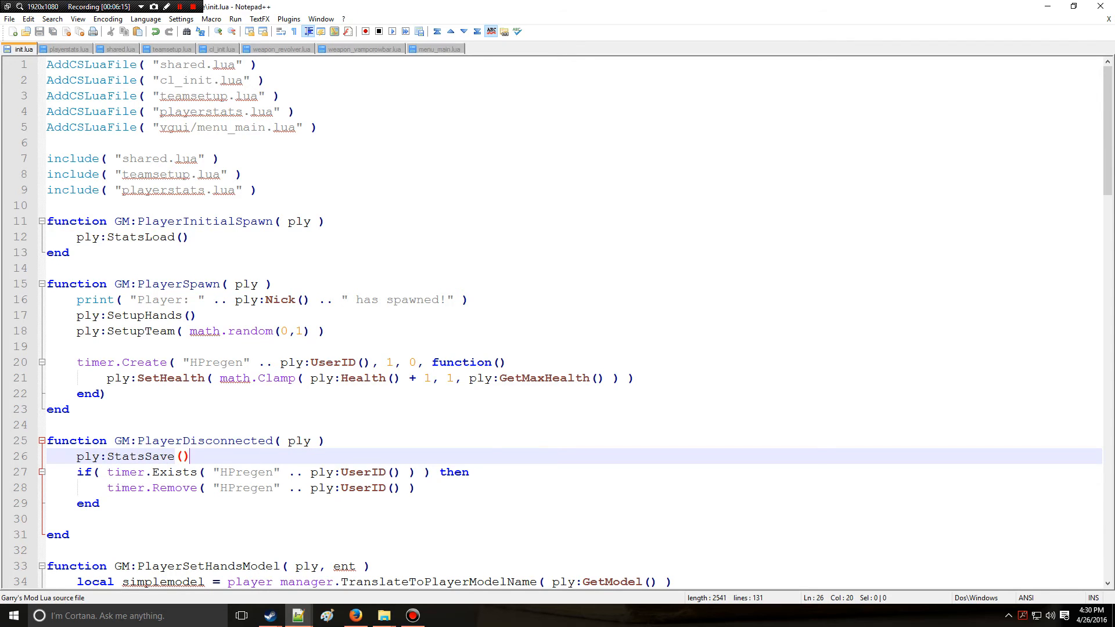
{"action": "left_click", "coordinate": [67, 48]}
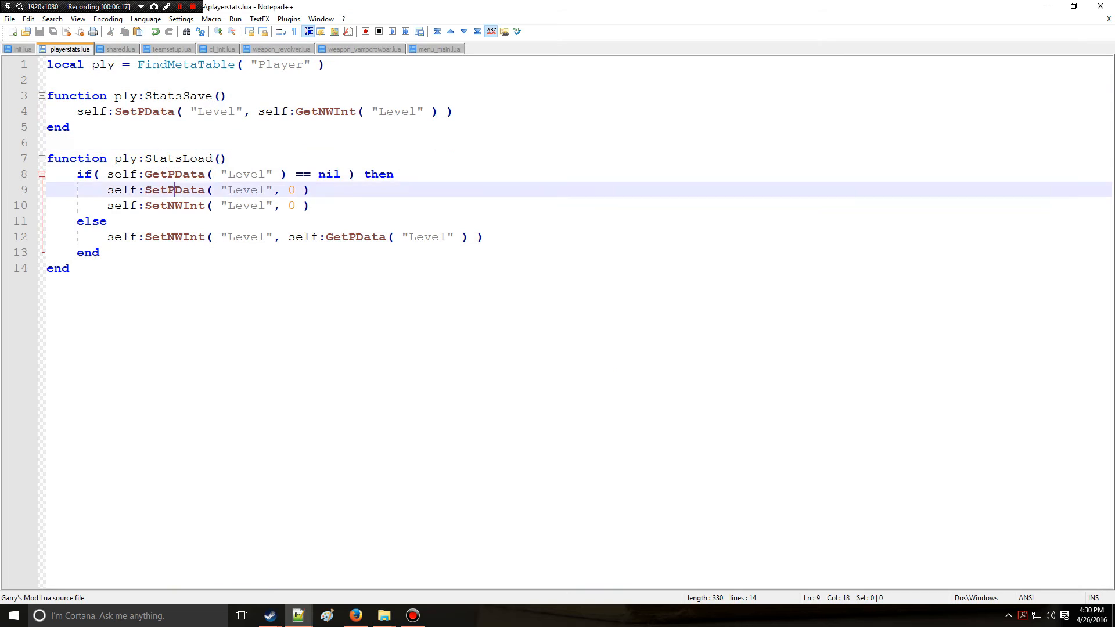
{"action": "left_click", "coordinate": [22, 48]}
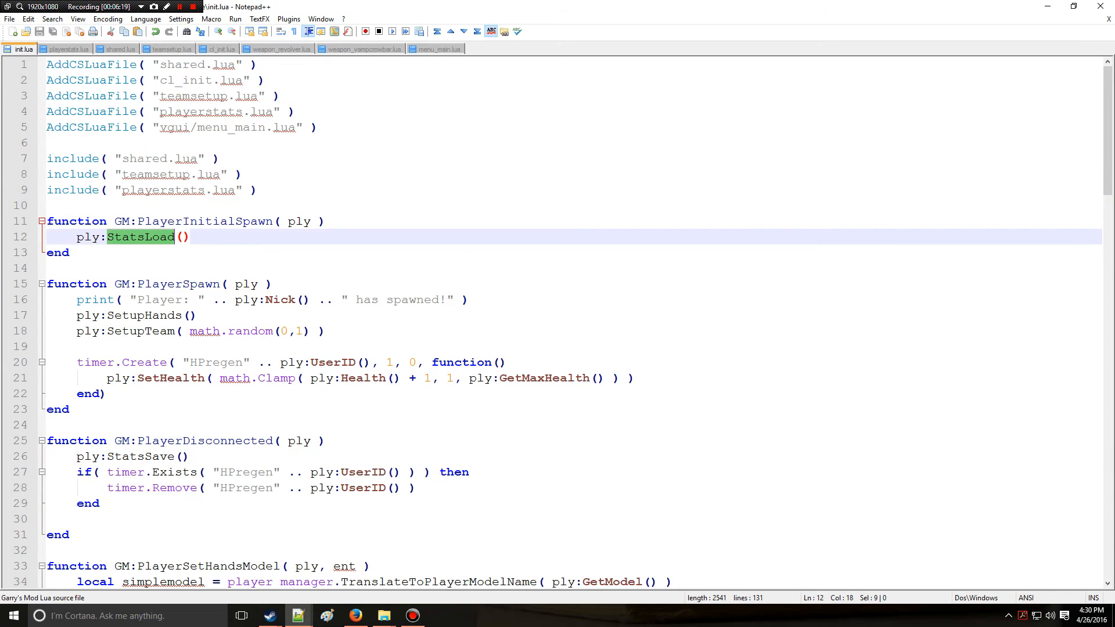
{"action": "left_click", "coordinate": [66, 48]}
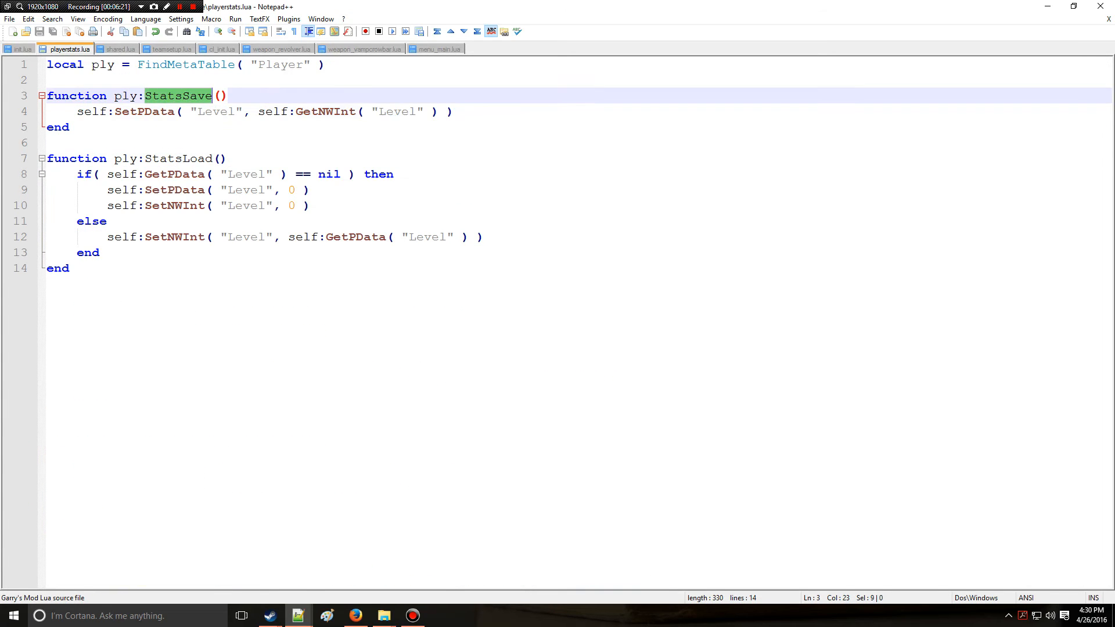
{"action": "left_click", "coordinate": [21, 48]}
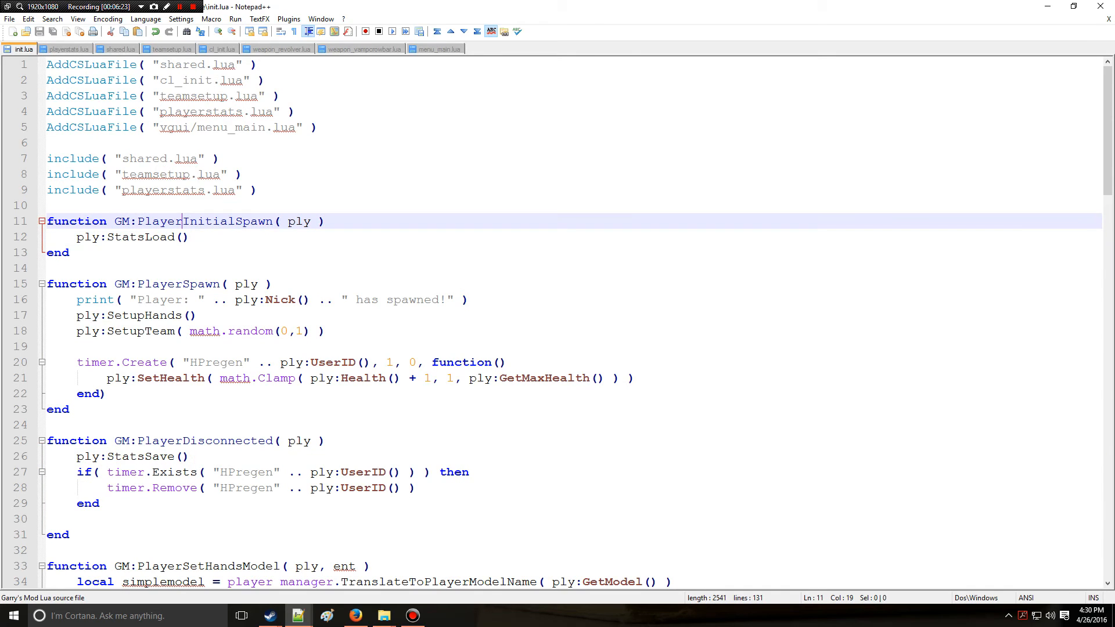
{"action": "left_click", "coordinate": [60, 252]}
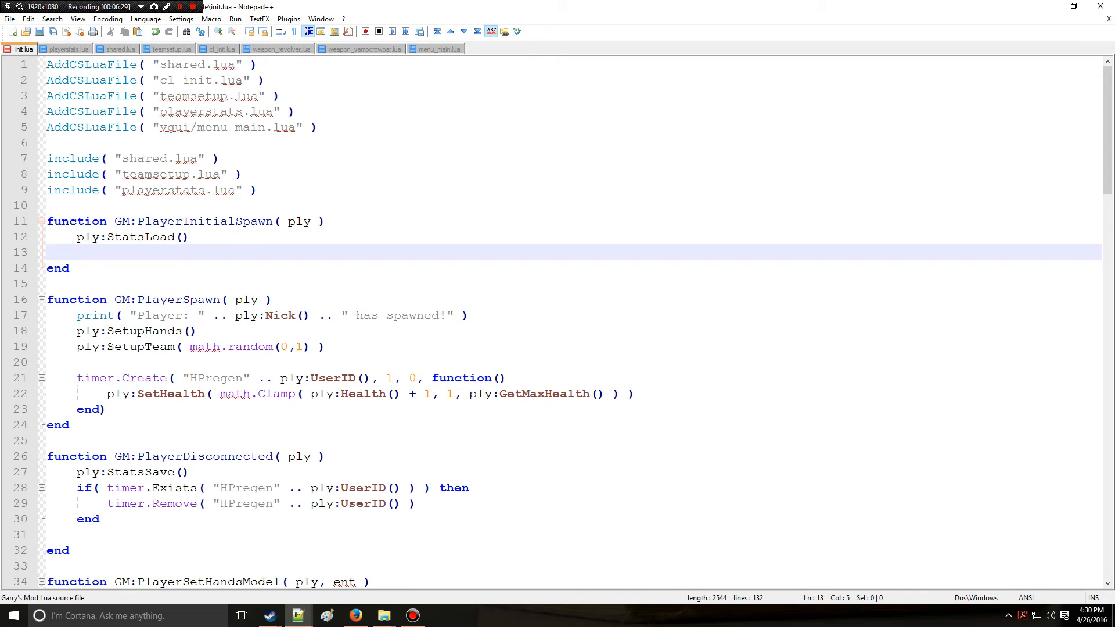
Add ply:SetNWInt( "Level", GetNWInt( "Level" ) + 1 ) and print the Level after StatsLoad
{"action": "left_click", "coordinate": [66, 49]}
{"action": "type", "text": "self:SetNWInt( \"Level\", self:GetPData( \"Level\" ) )"}
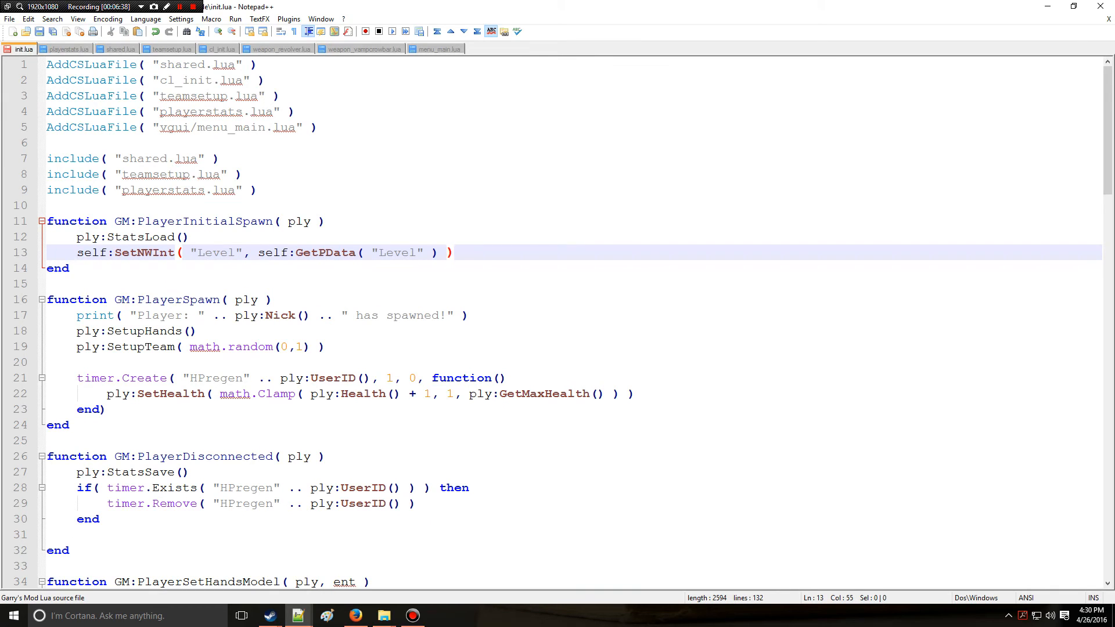
{"action": "left_click", "coordinate": [69, 48]}
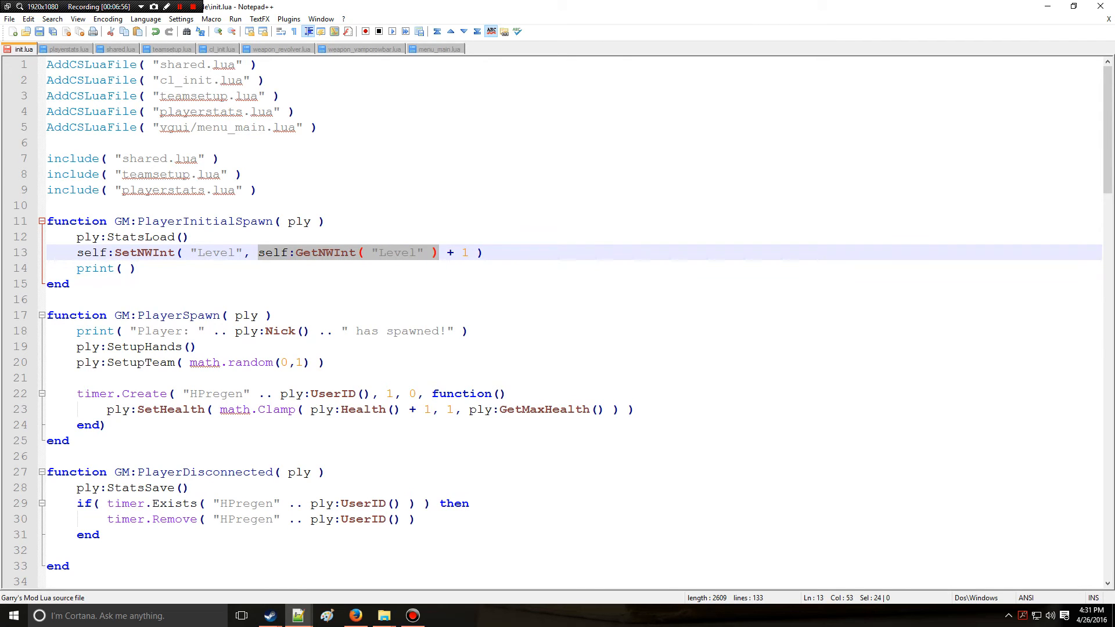
{"action": "type", "text": "self:GetNWInt( \"Level\" )"}
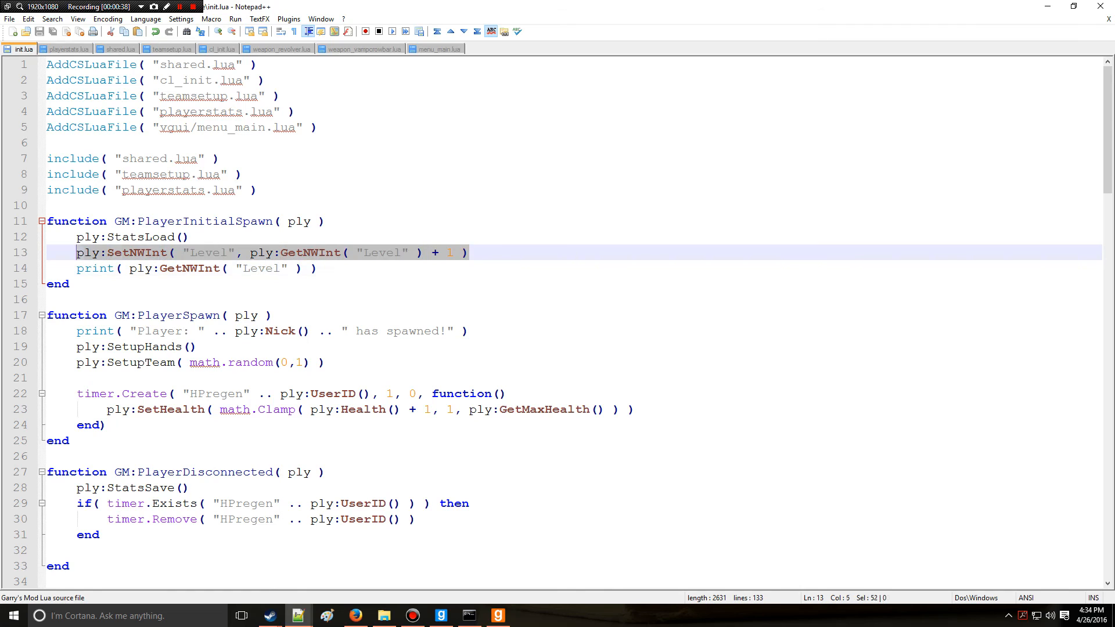
{"action": "left_click", "coordinate": [253, 252]}
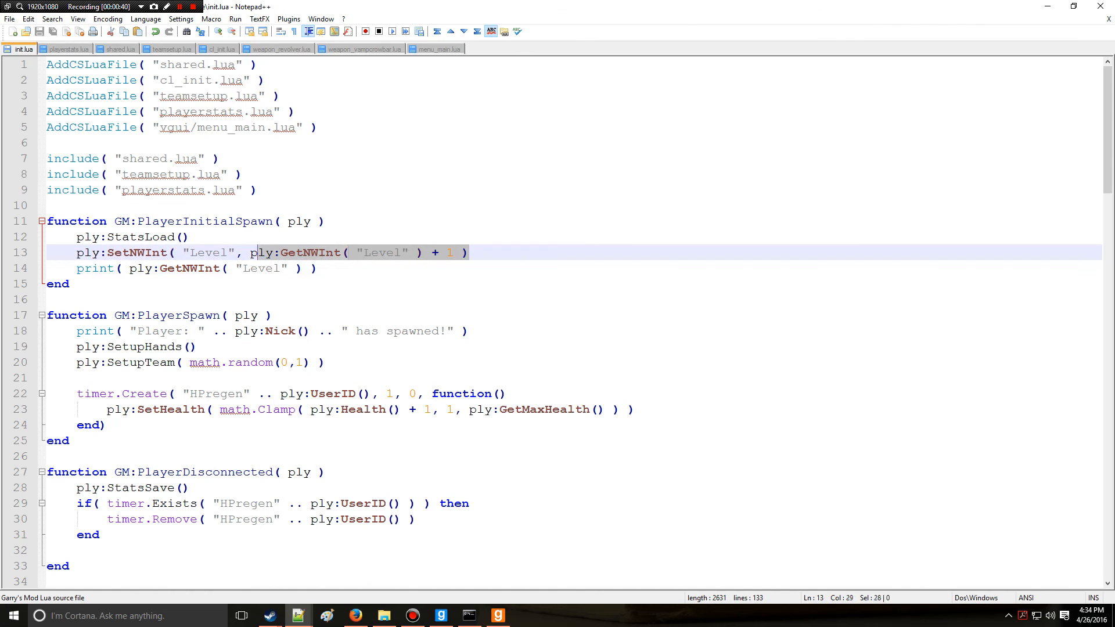
{"action": "double_click", "coordinate": [209, 252]}
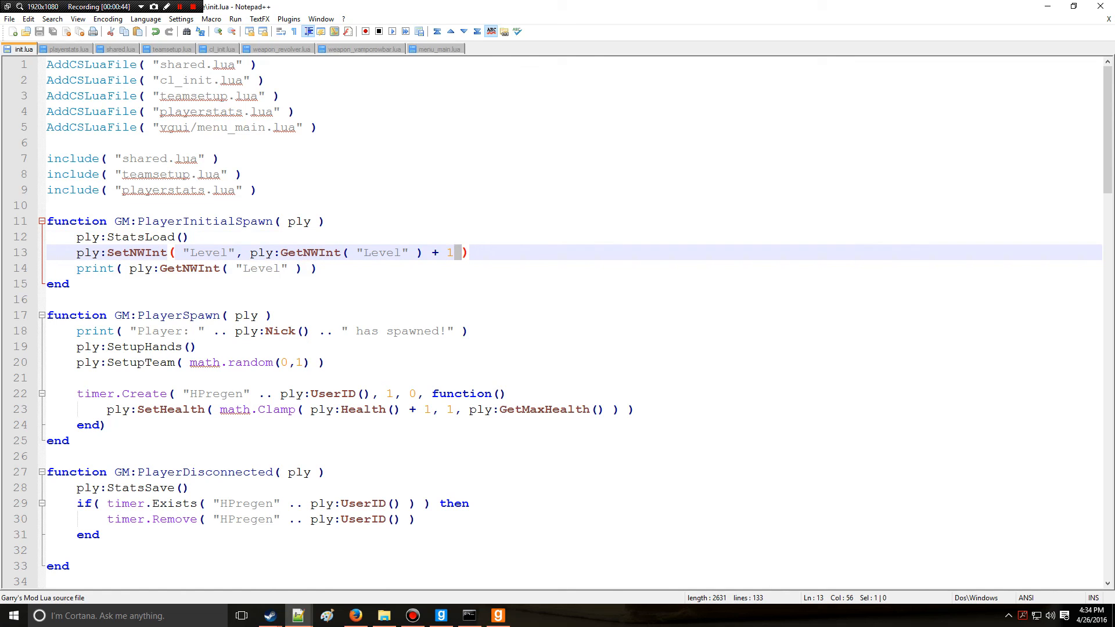
{"action": "double_click", "coordinate": [310, 252]}
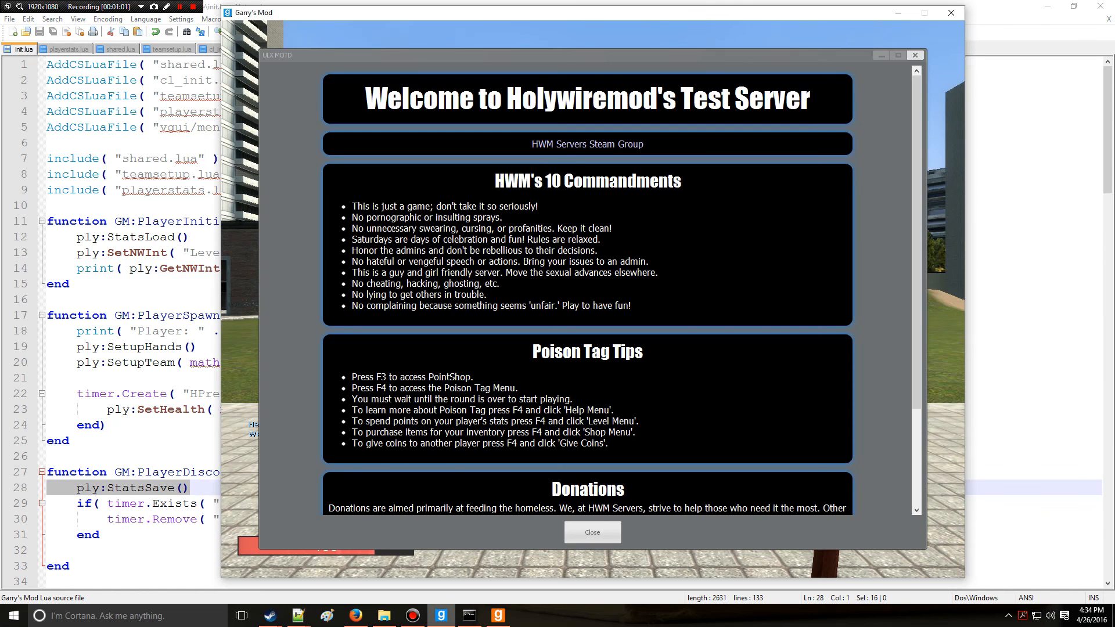
Close the server MOTD window so the console log is visible
{"action": "left_click", "coordinate": [592, 532]}
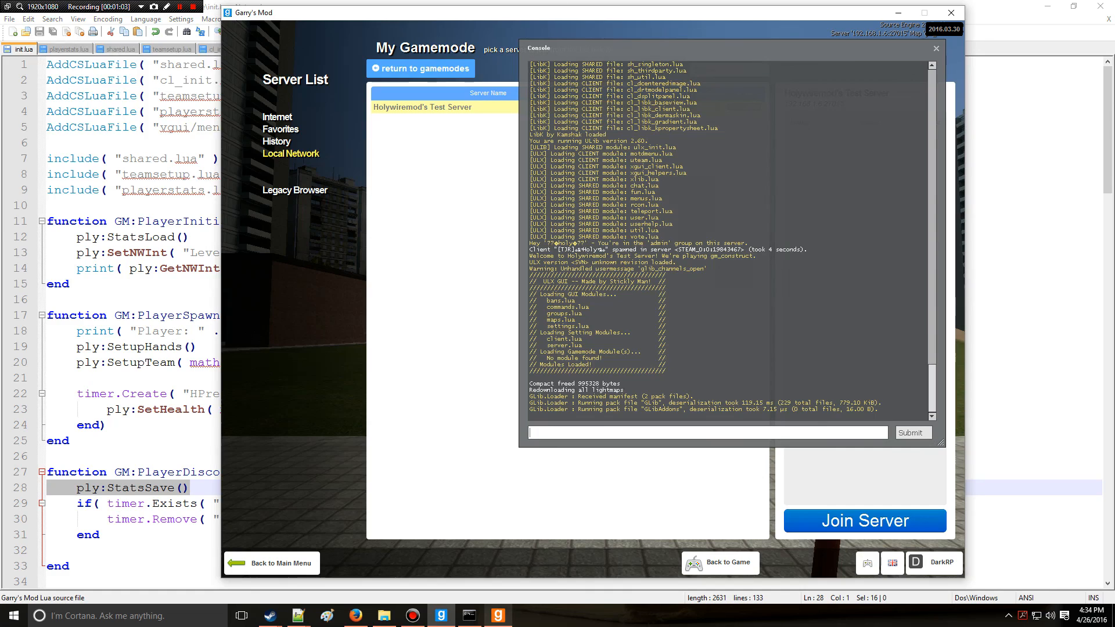